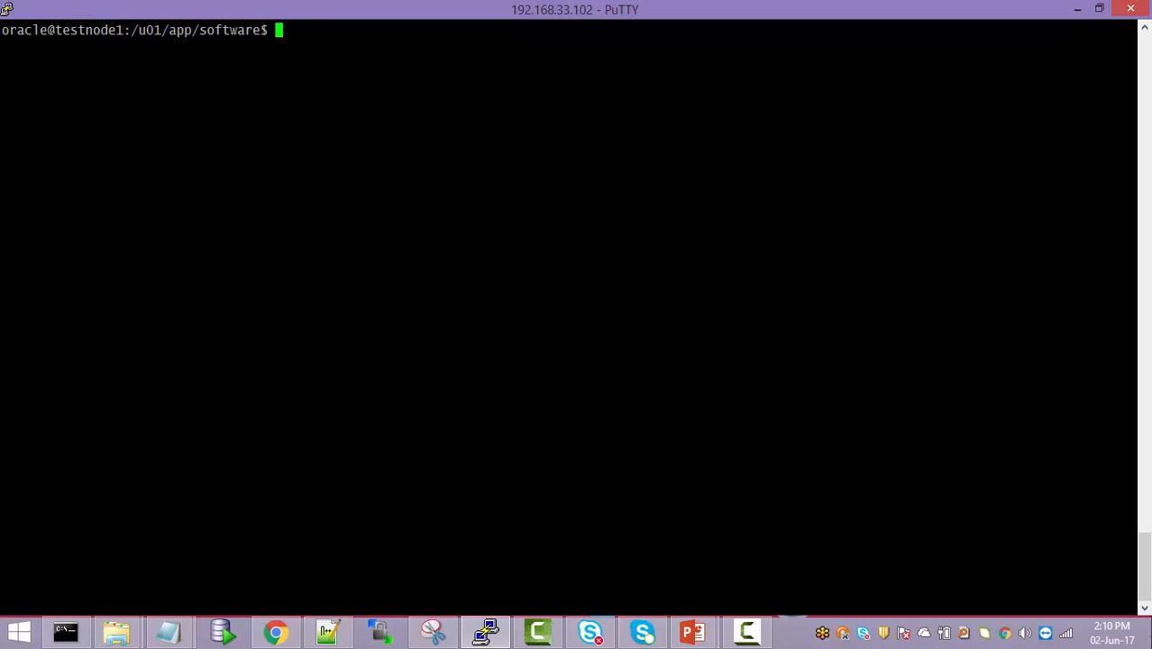
# - List the software jdk folder to find jdk-8u121-linux-x64.tar.gz, then return to /u01/app/oracle
pyautogui.write('ls -lrt')
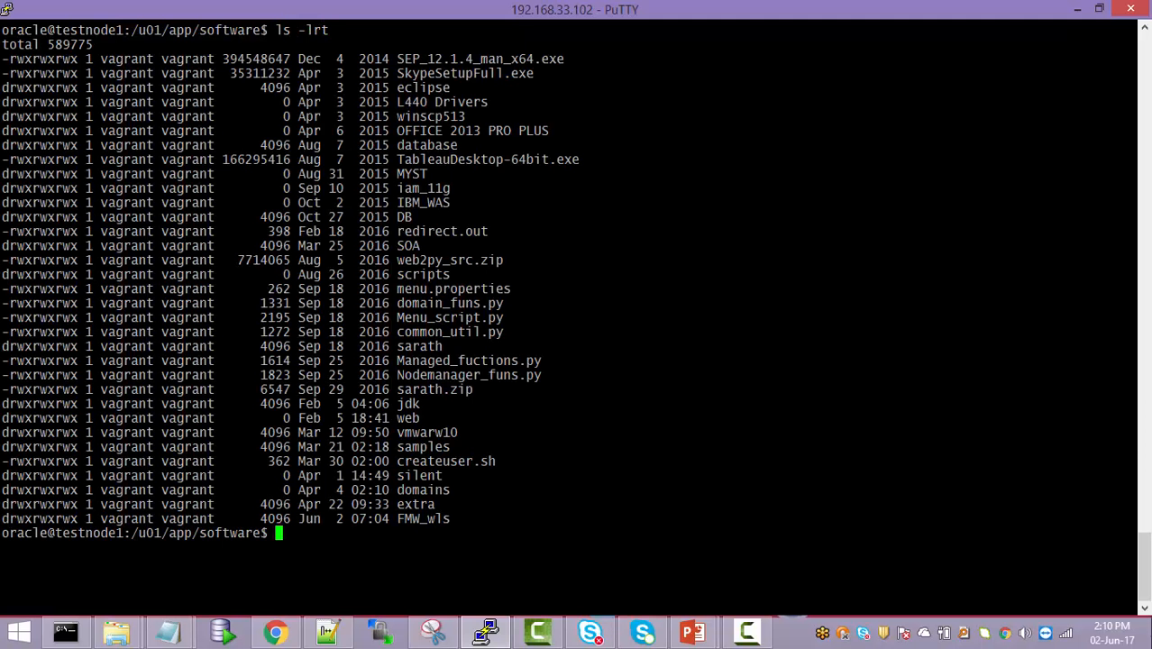
pyautogui.write('cd')
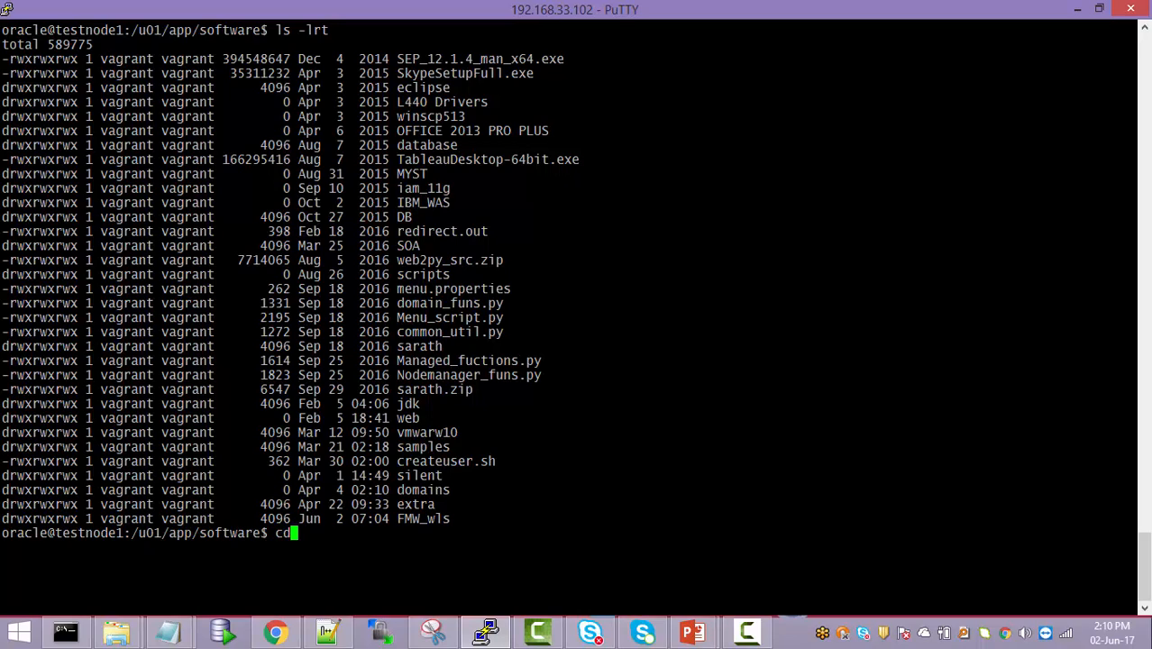
pyautogui.write('jdk/')
pyautogui.write('ls -lrt')
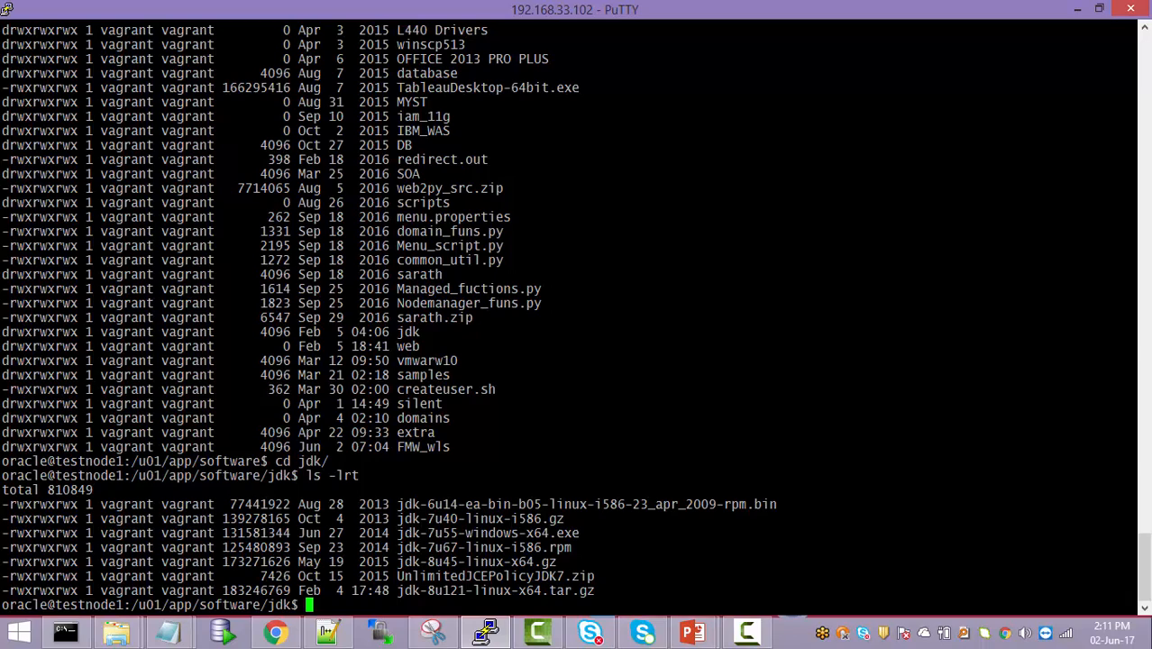
pyautogui.doubleClick(494, 590)
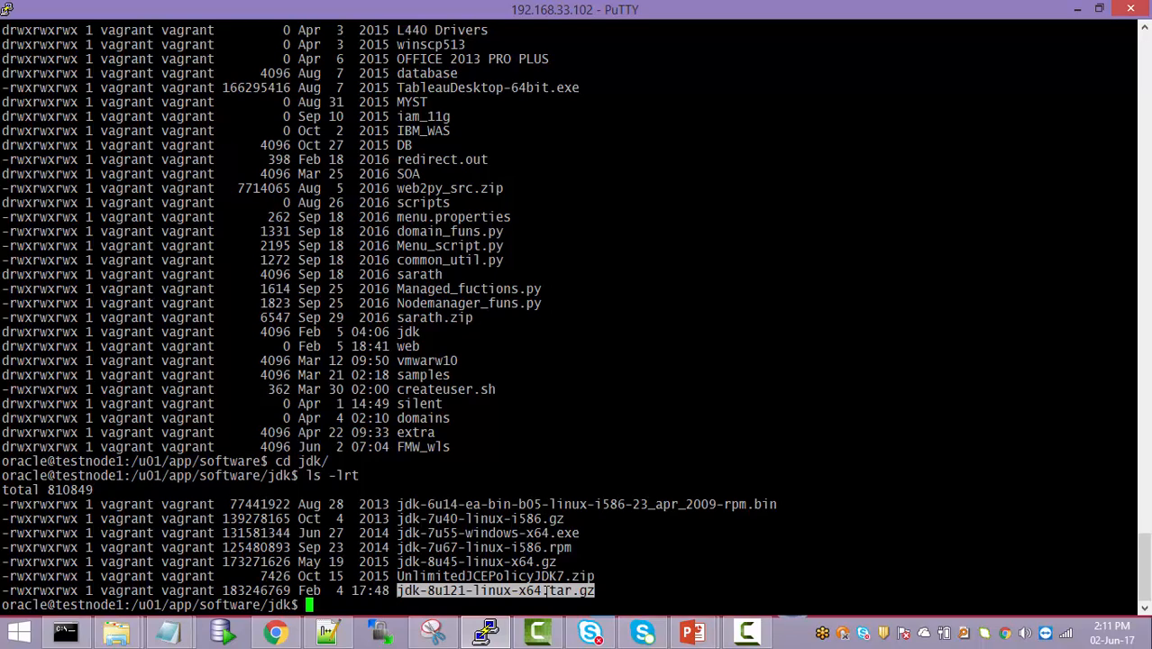
pyautogui.write('cd')
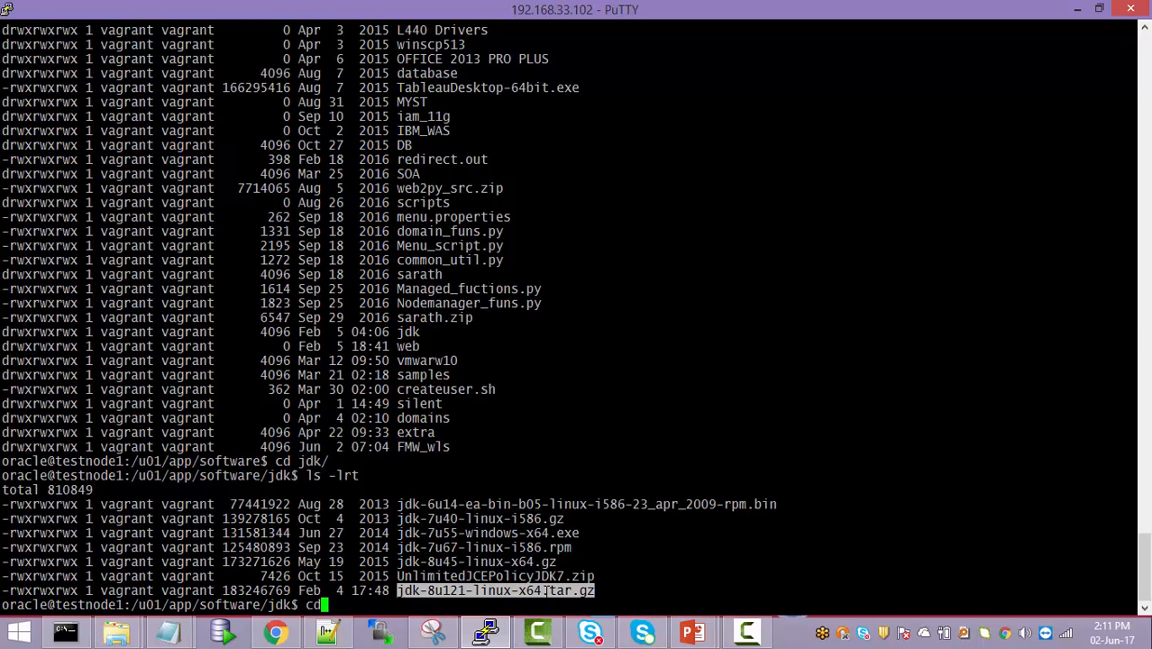
pyautogui.press('Return')
pyautogui.write('pwd')
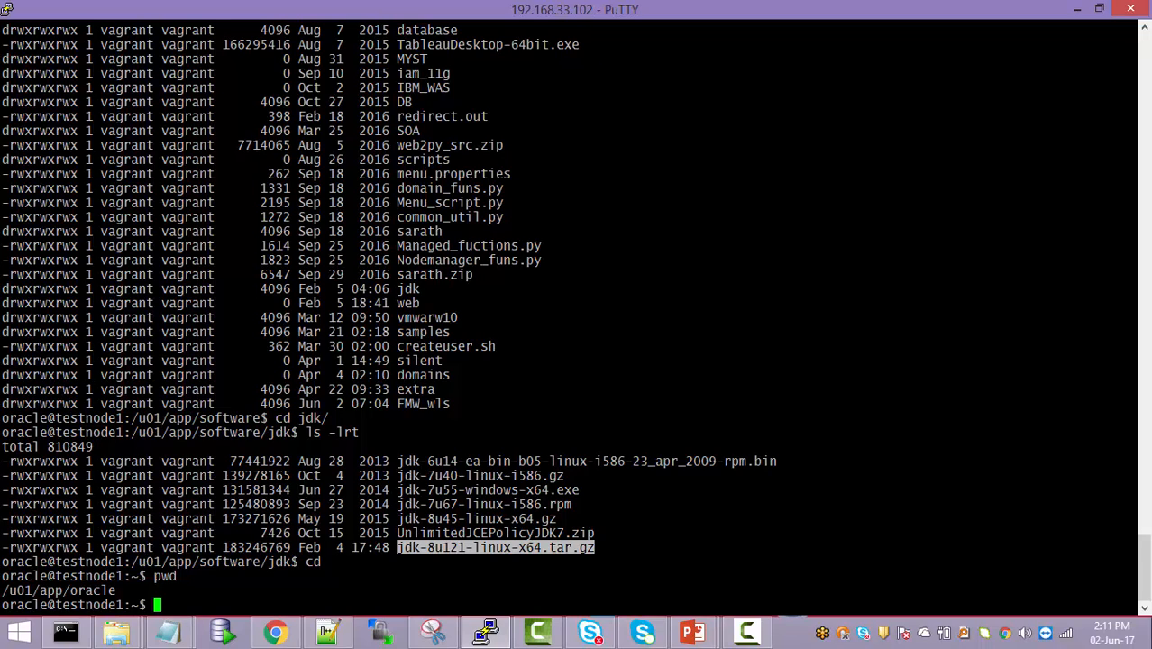
# - Extract /u01/app/software/jdk/jdk-8u121-linux-x64.tar.gz into the home directory with tar -xzvf
pyautogui.write('tar')
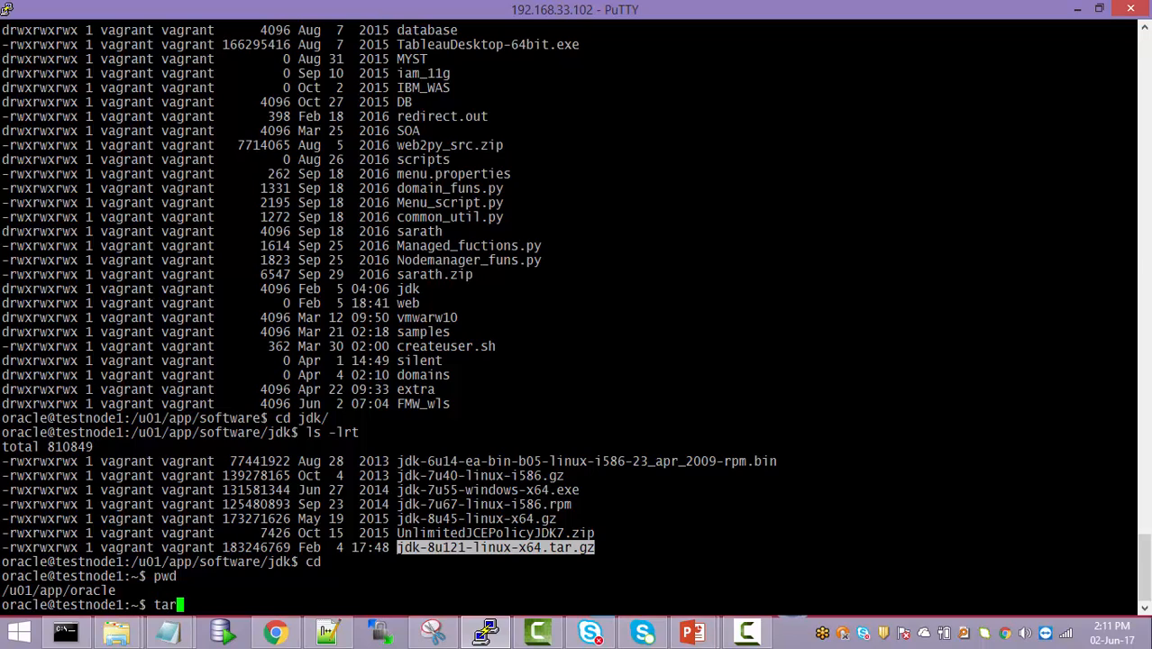
pyautogui.write('-')
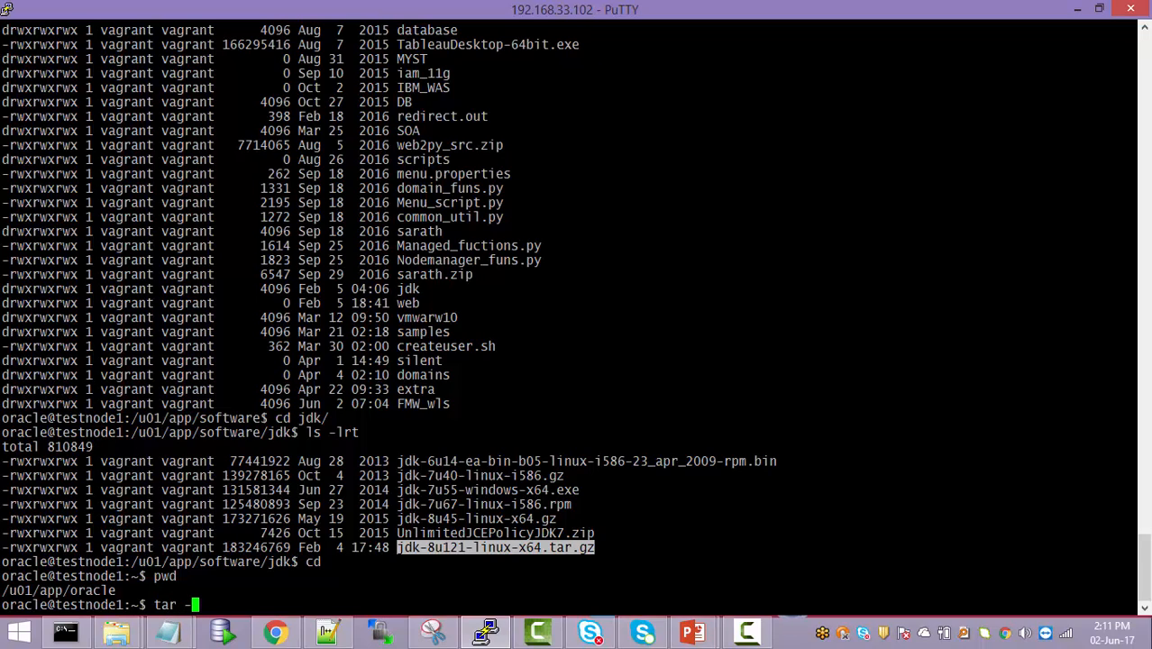
pyautogui.write('xzv')
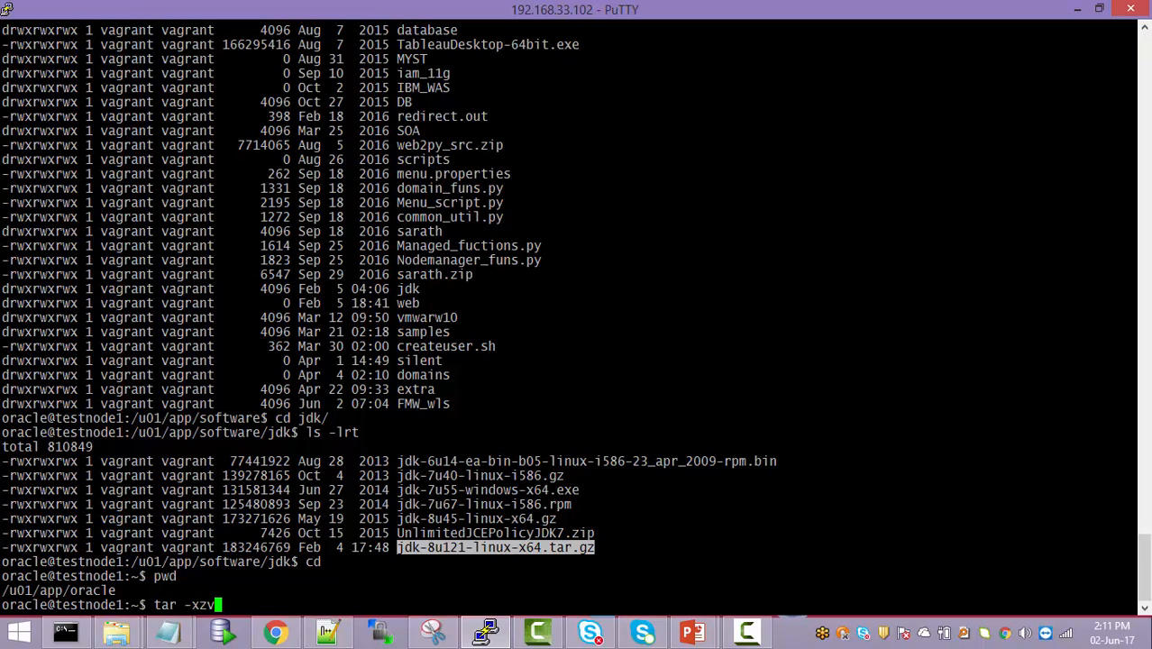
pyautogui.write('f')
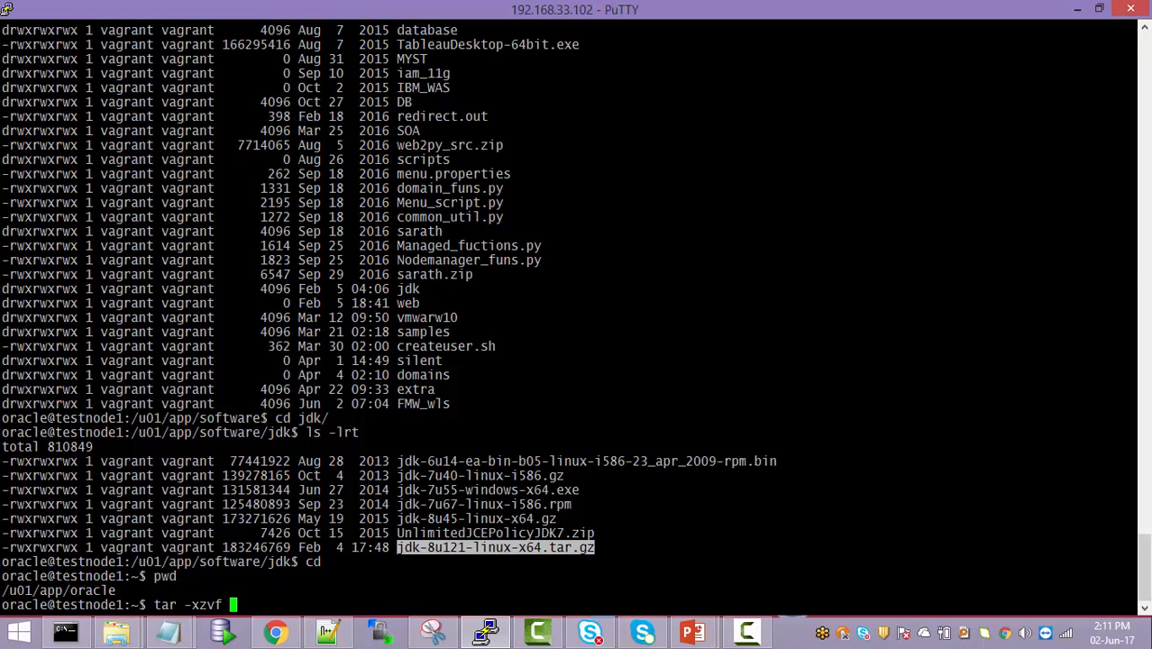
pyautogui.write('/u')
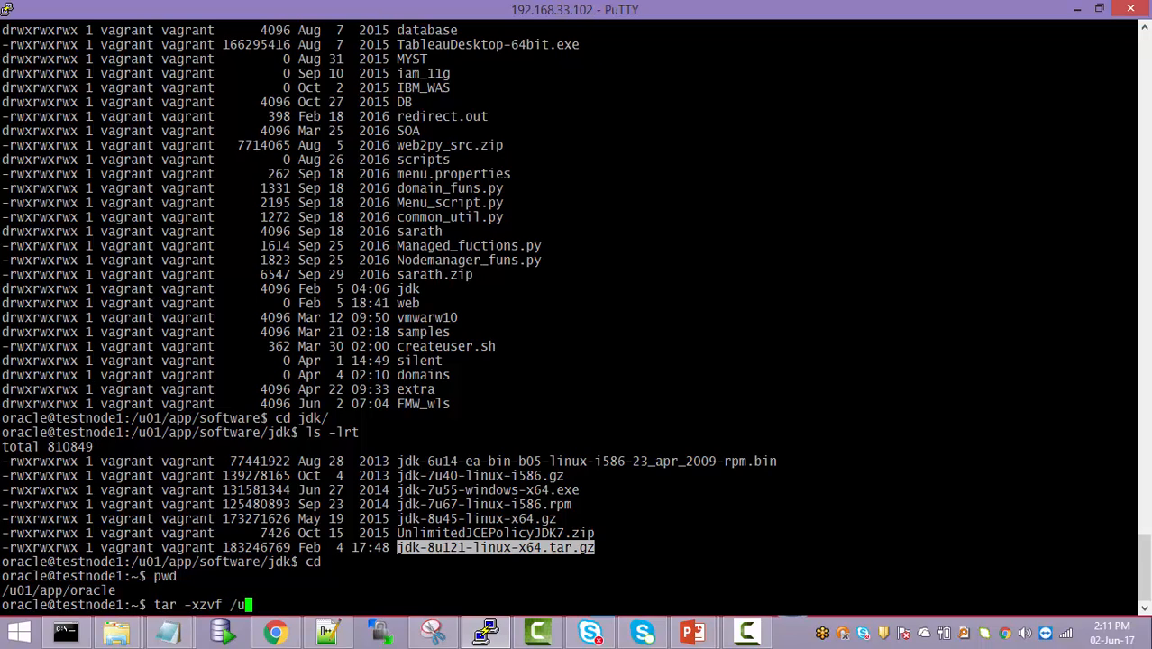
pyautogui.write('01//')
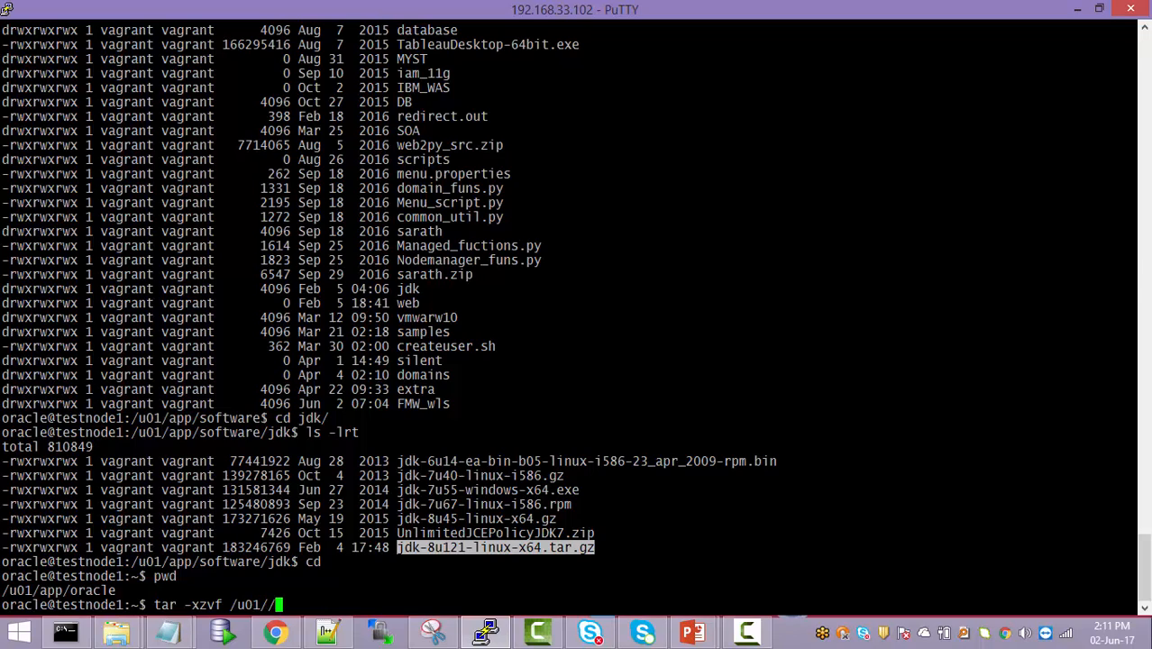
pyautogui.write('app/software/jdk/')
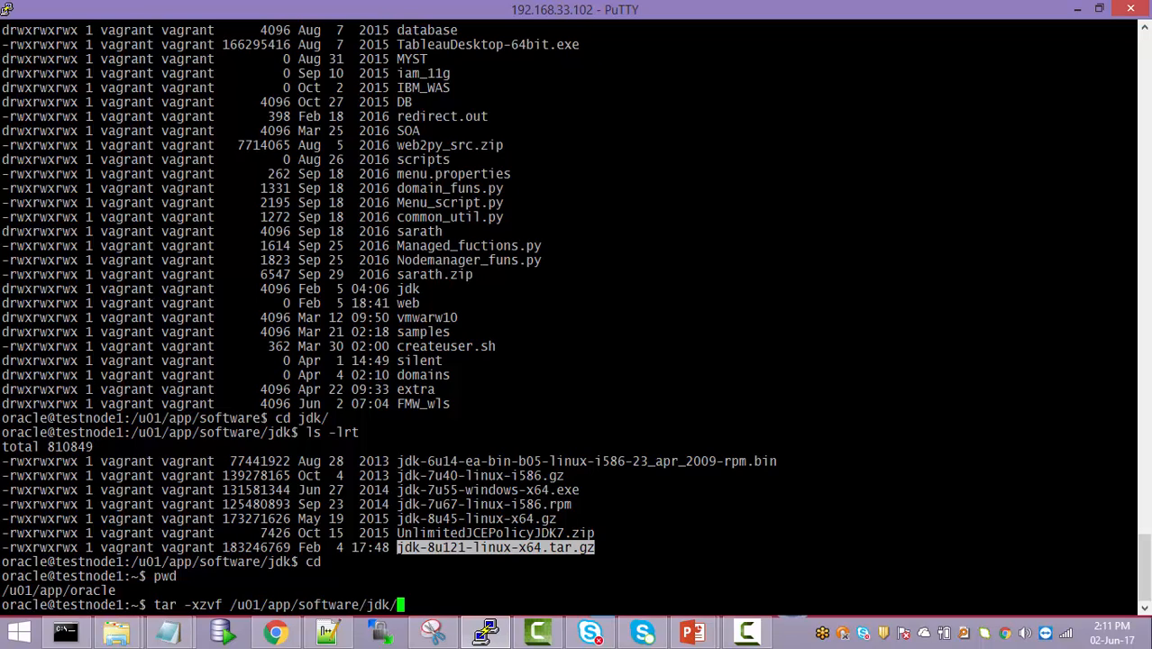
pyautogui.write('jdk-8u121-linux-x64.tar.gz')
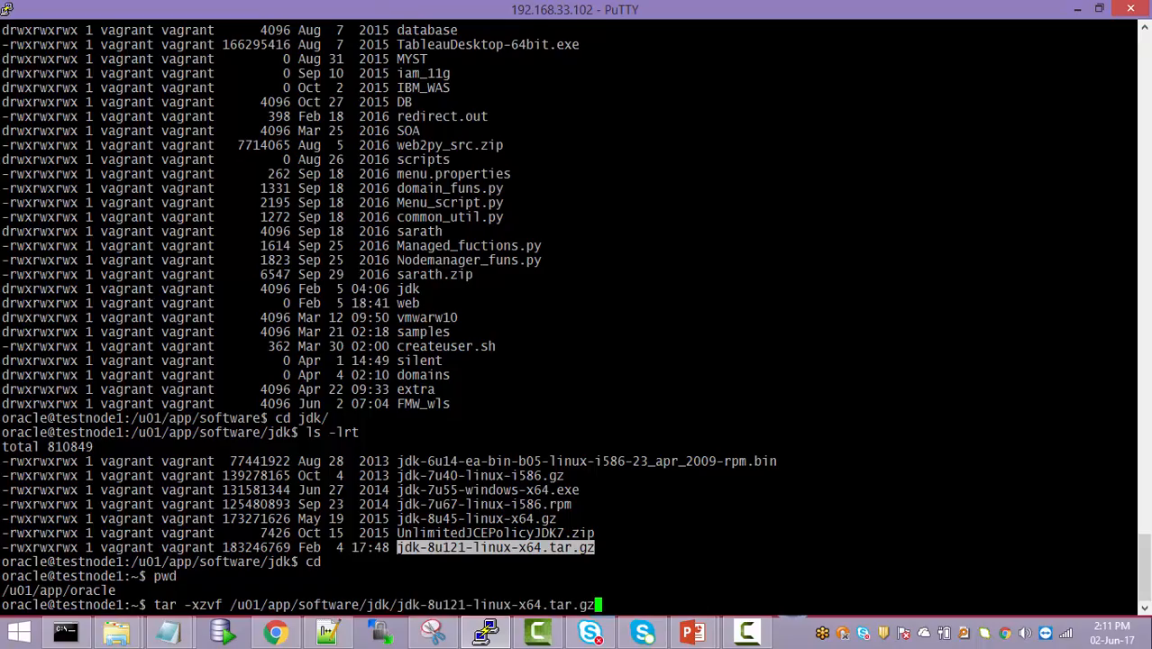
pyautogui.press('Return')
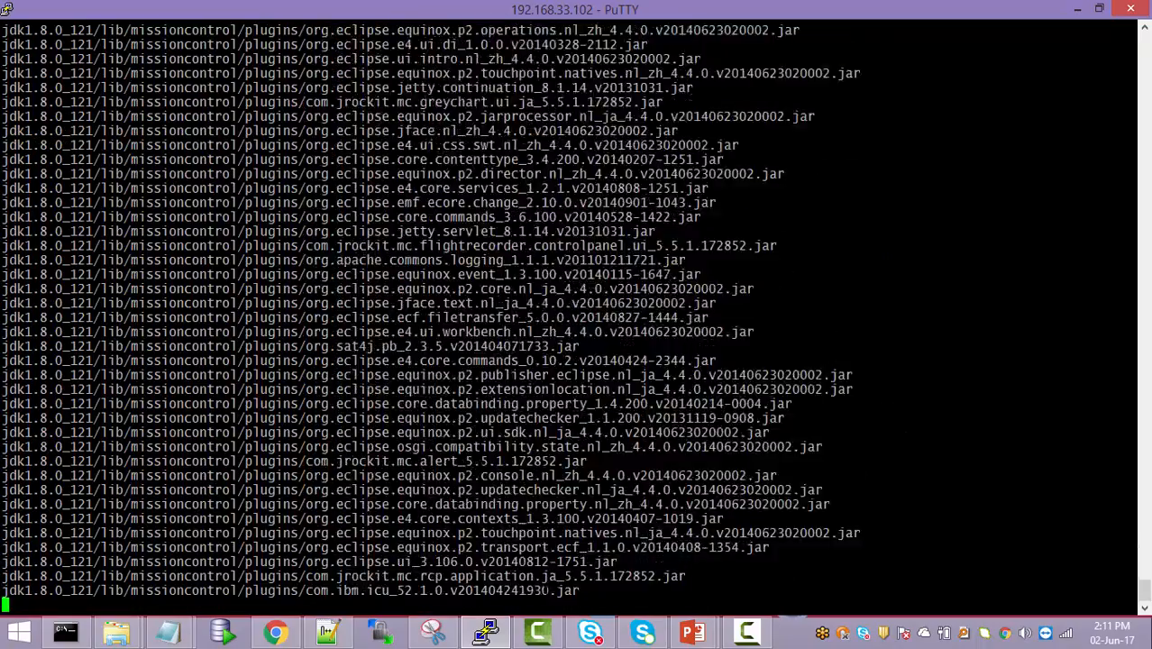
# - Move into the extracted jdk1.8.0_121 folder to view its contents
pyautogui.scroll(-3)
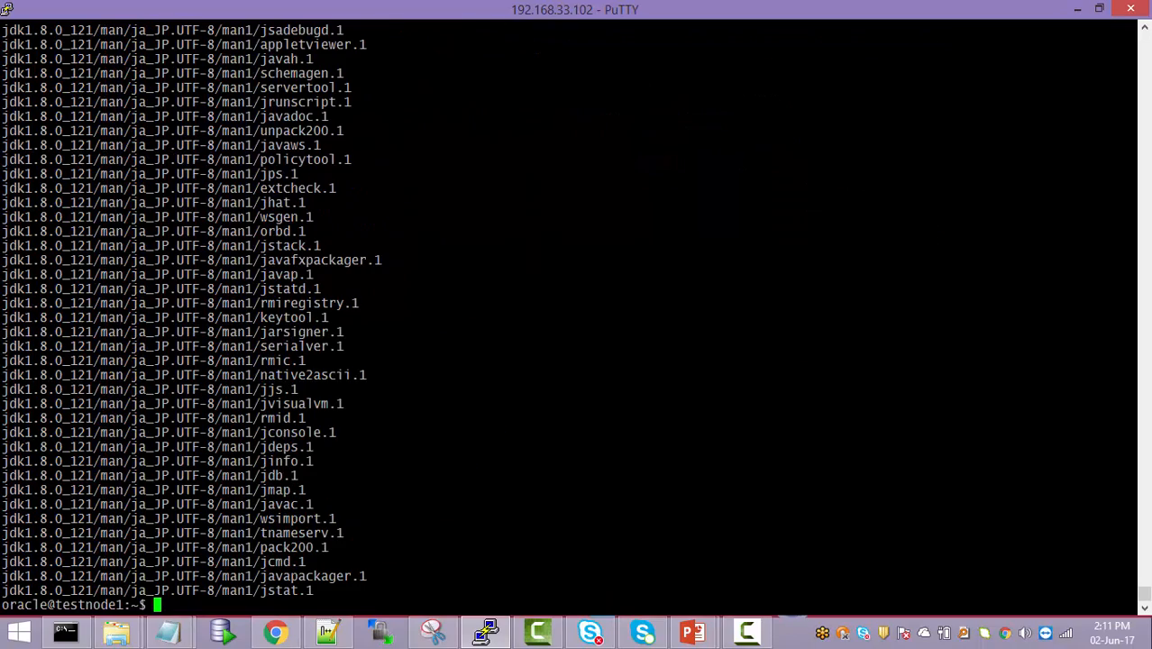
pyautogui.write('cd')
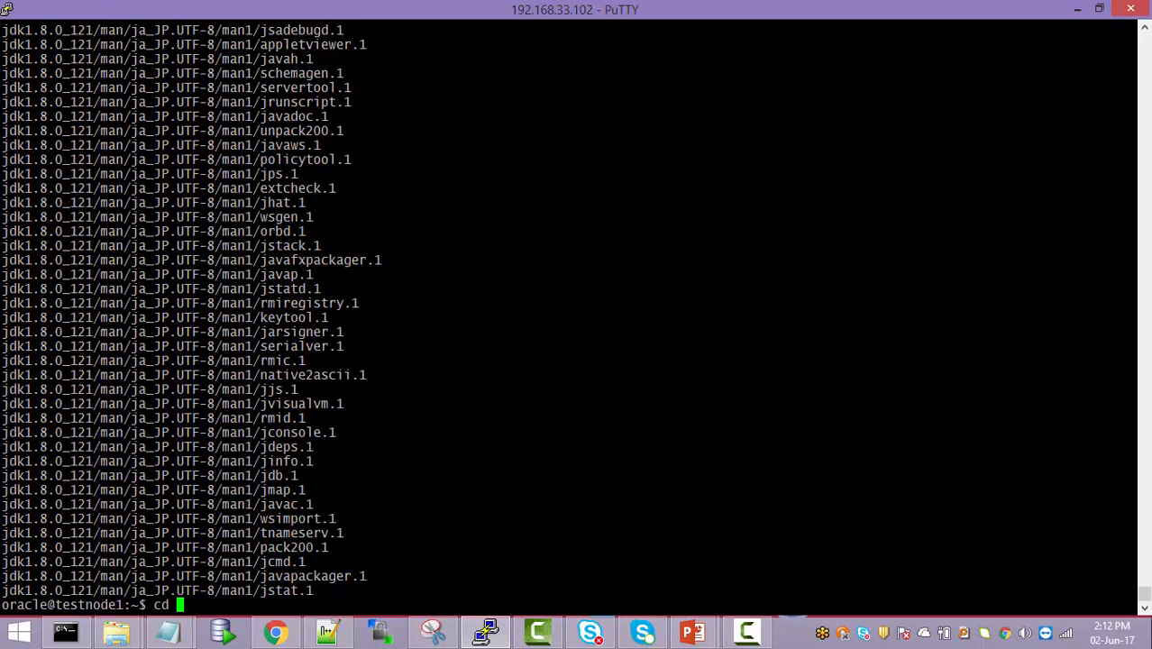
pyautogui.write('jdk1.8.0_121/')
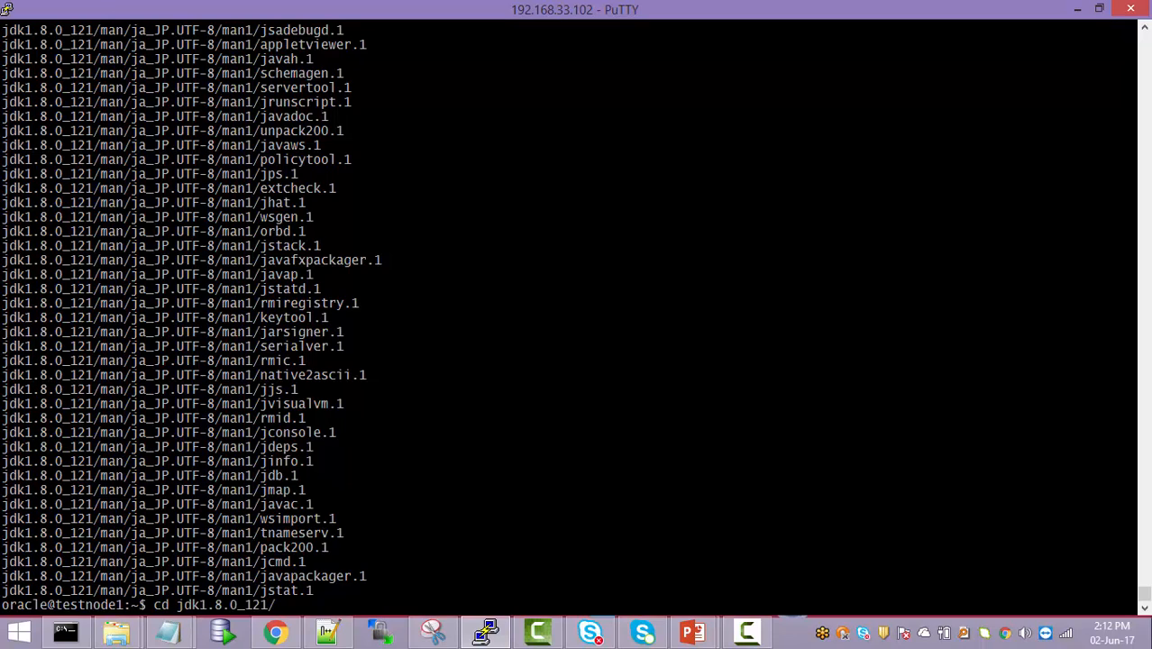
pyautogui.press('Return')
pyautogui.write('ls -lrt')
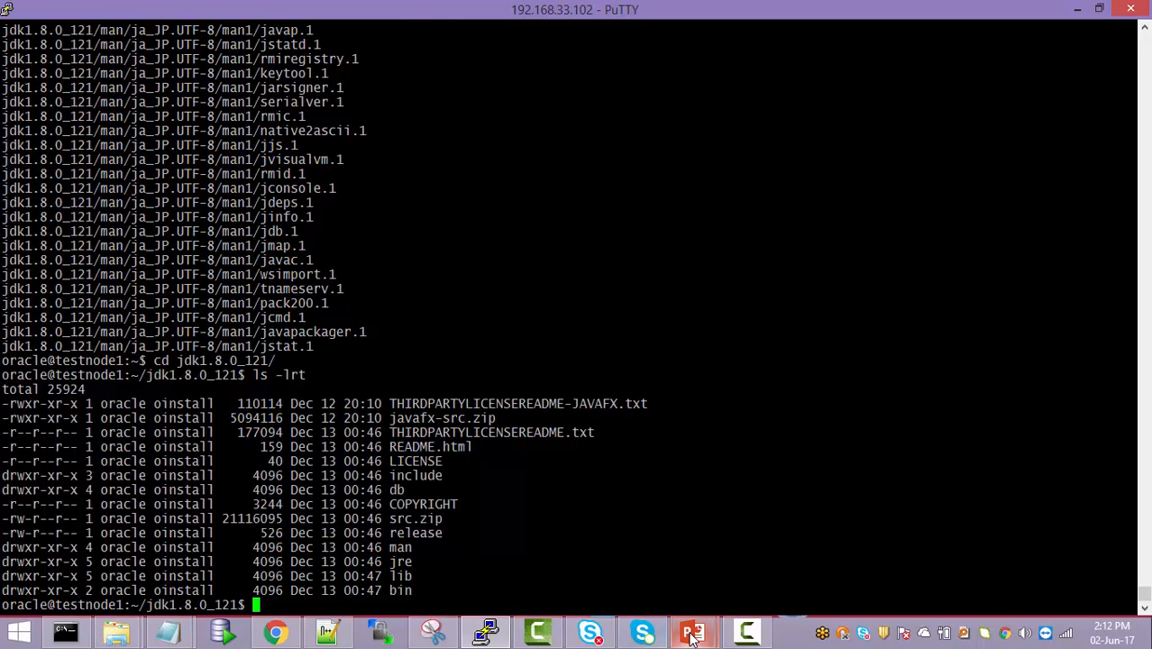
# - Start downloading the 209 MB WebLogic 12.2.1.2 Quick Installer zip in Chrome
pyautogui.click(277, 631)
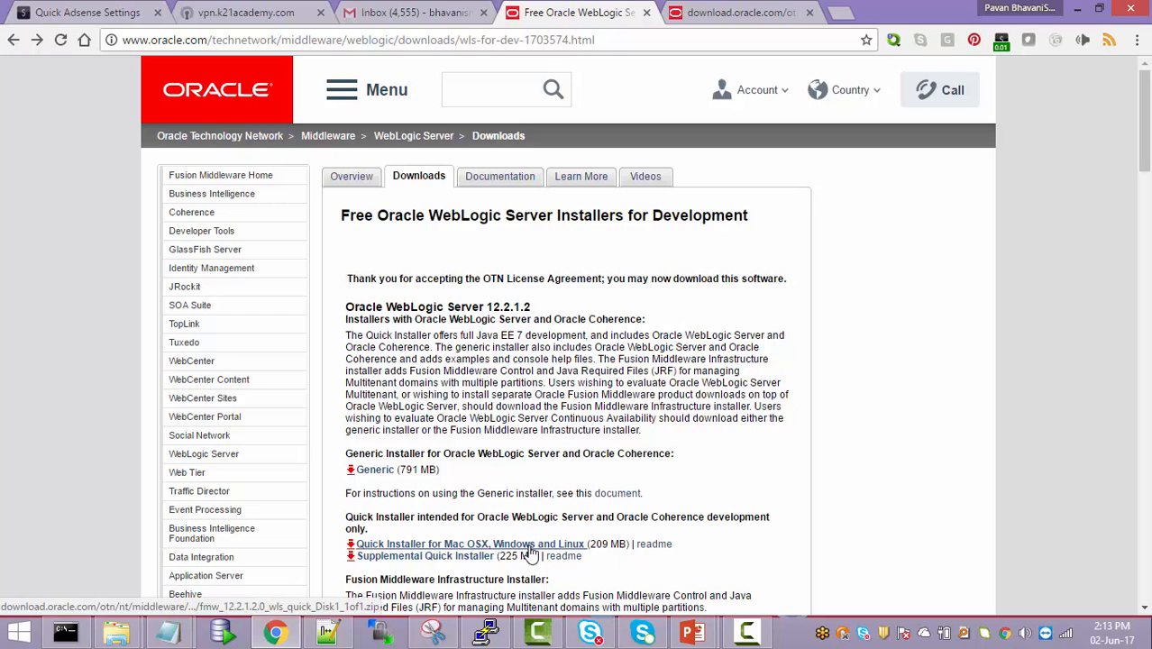
pyautogui.click(469, 543)
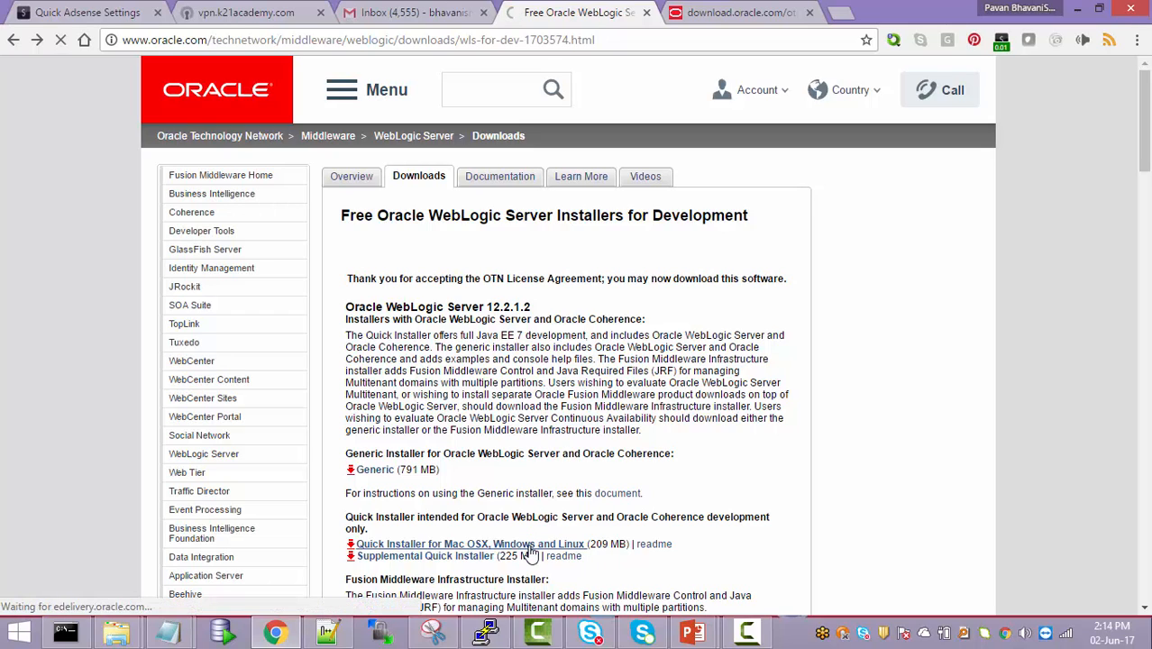
pyautogui.click(470, 543)
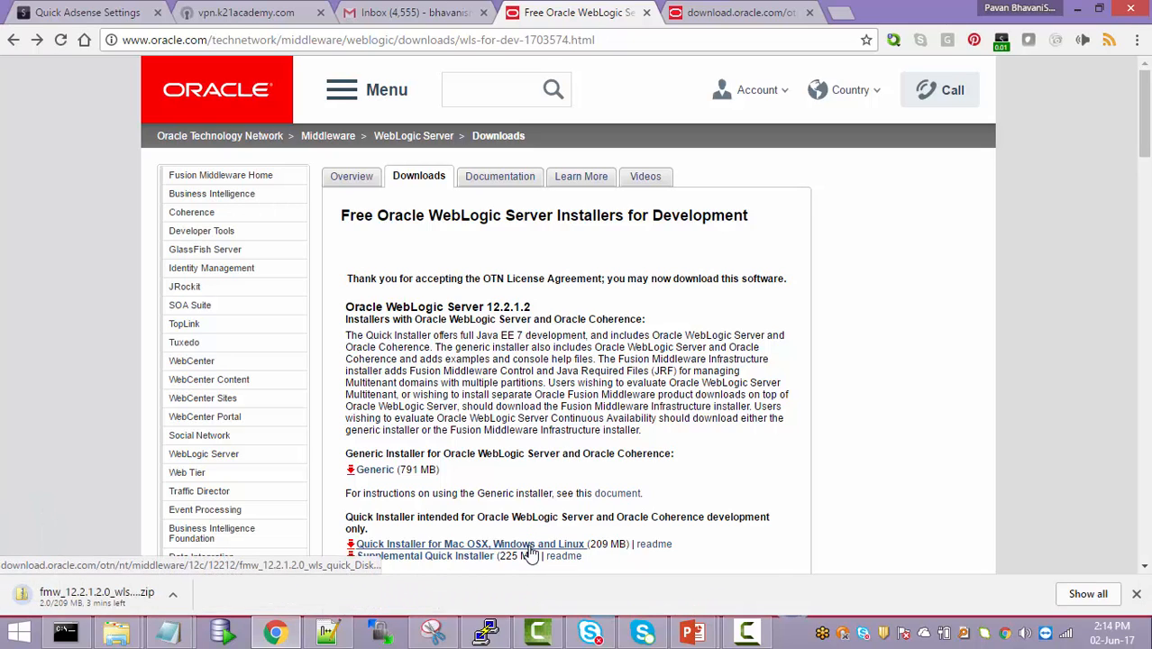
pyautogui.moveTo(239, 594)
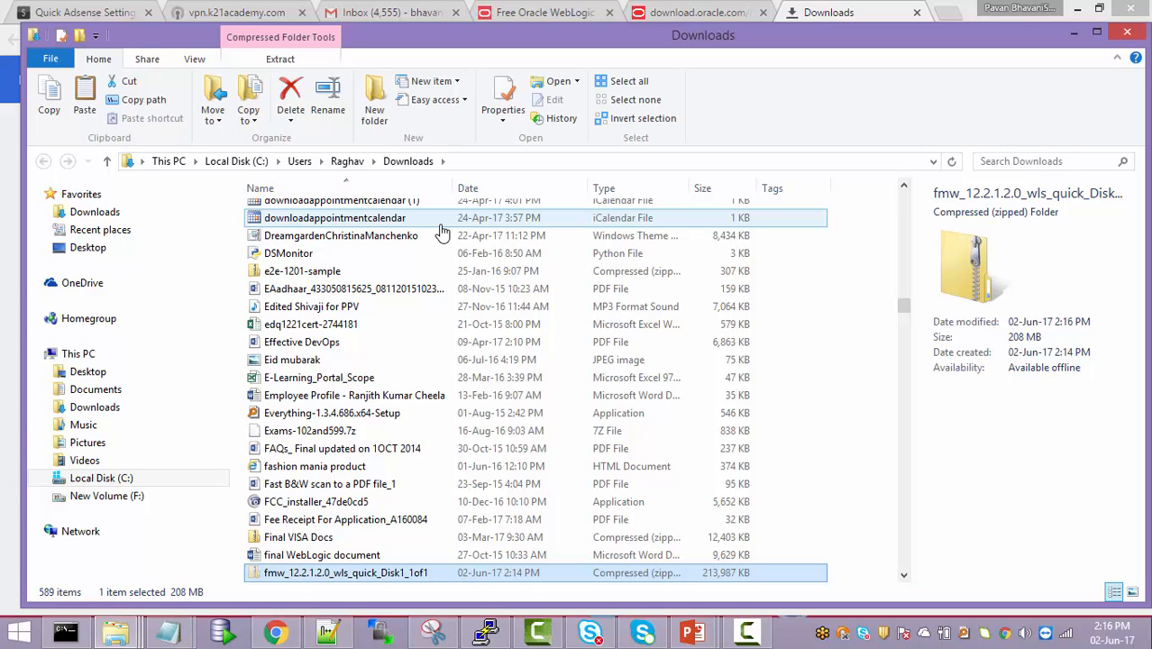
pyautogui.moveTo(374, 190)
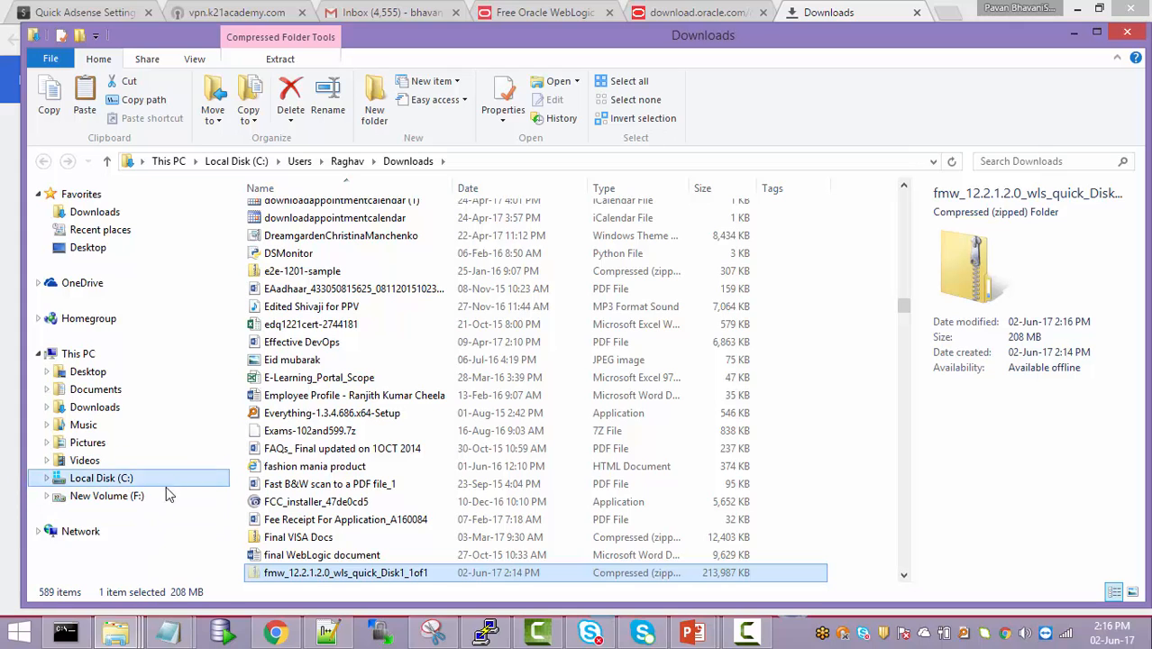
# - Paste the fmw_12.2.1.2.0_wls_quick_Disk1_1of1 zip into F:\Softwares\FMW_wls
pyautogui.click(107, 496)
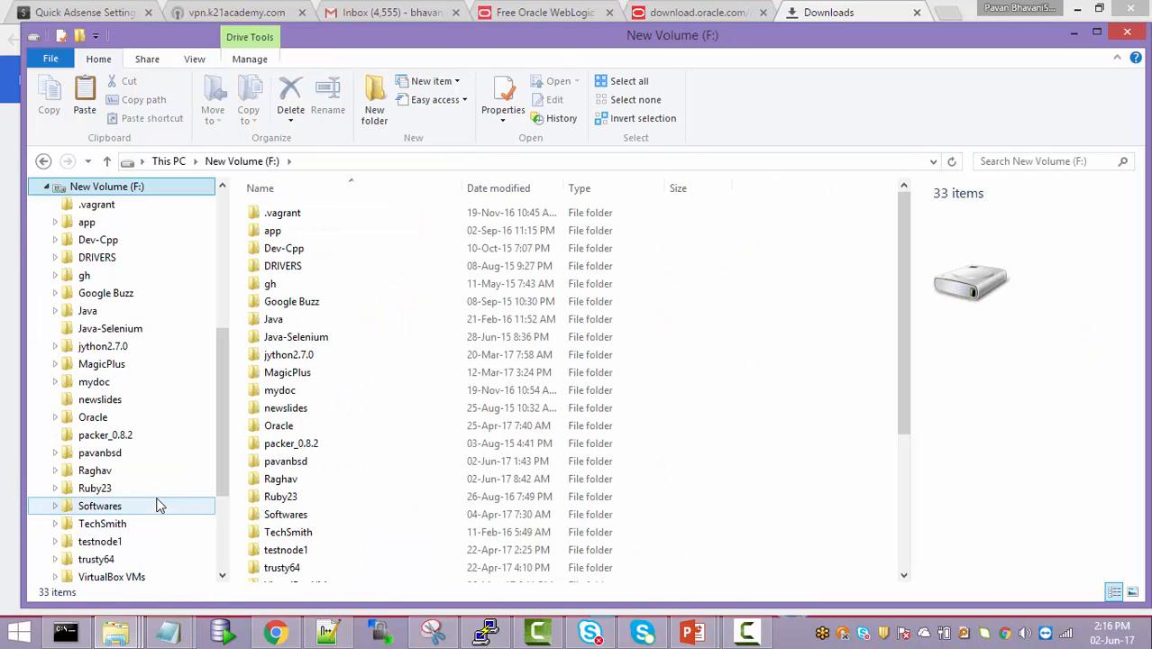
pyautogui.click(289, 354)
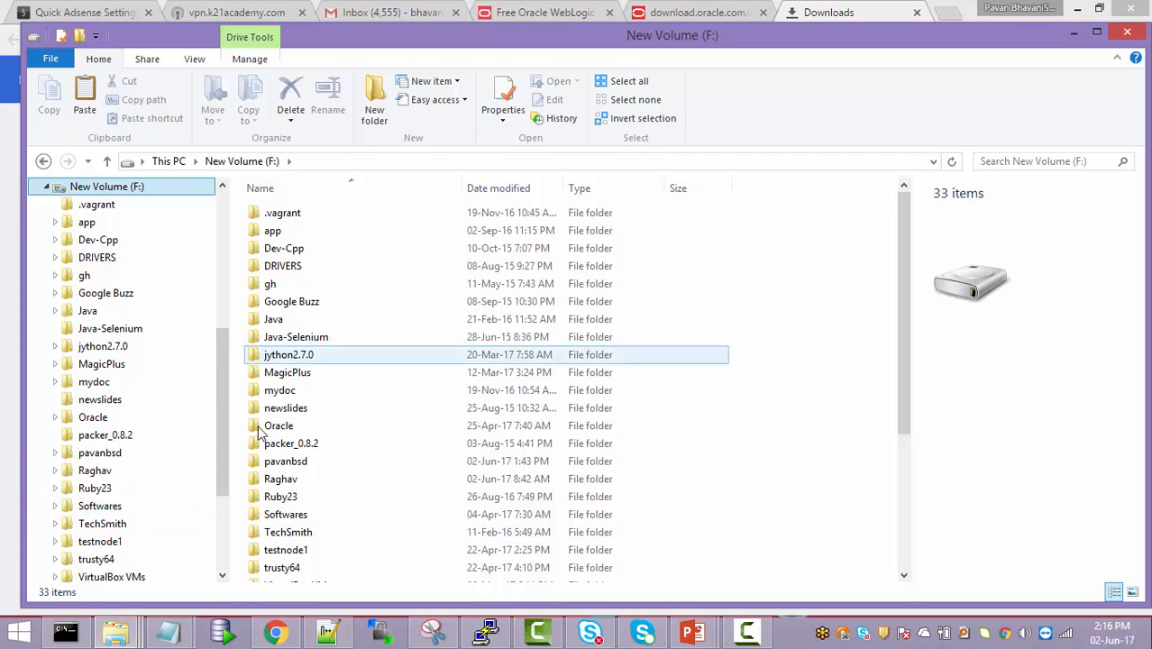
pyautogui.click(285, 514)
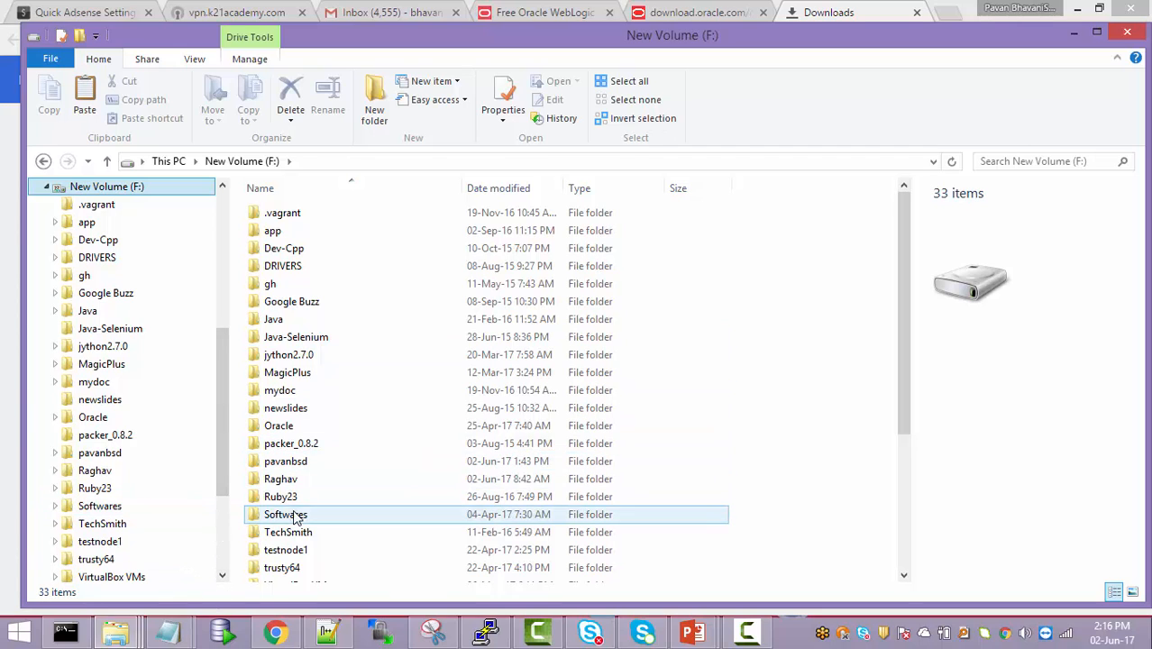
pyautogui.doubleClick(286, 514)
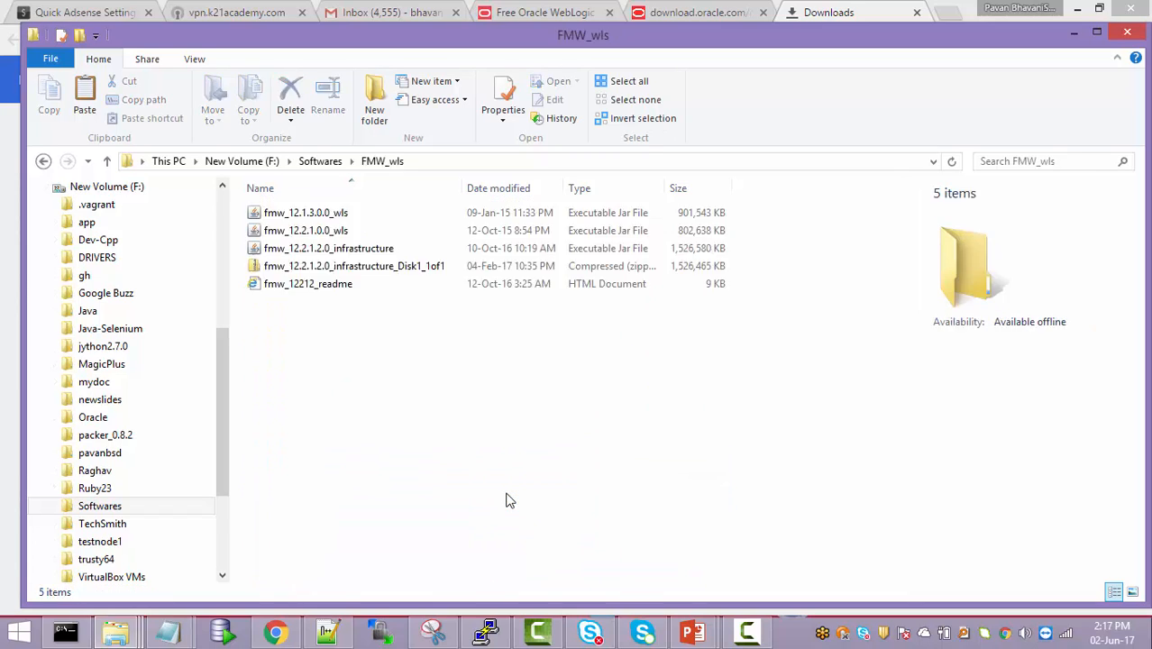
pyautogui.click(346, 283)
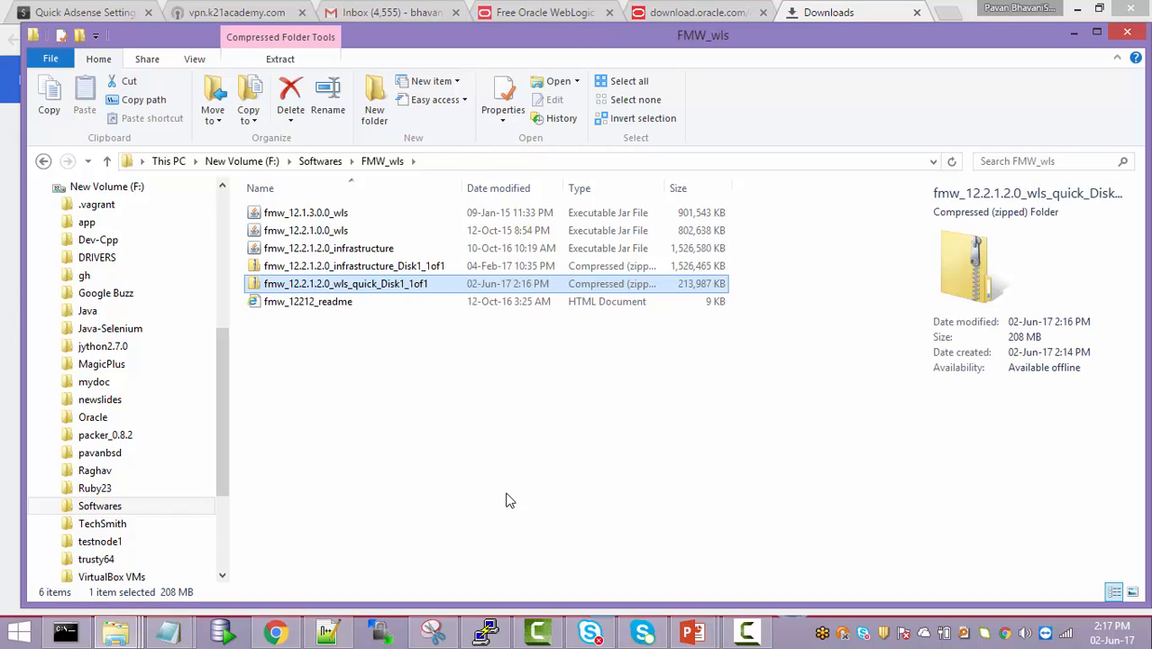
pyautogui.moveTo(497, 493)
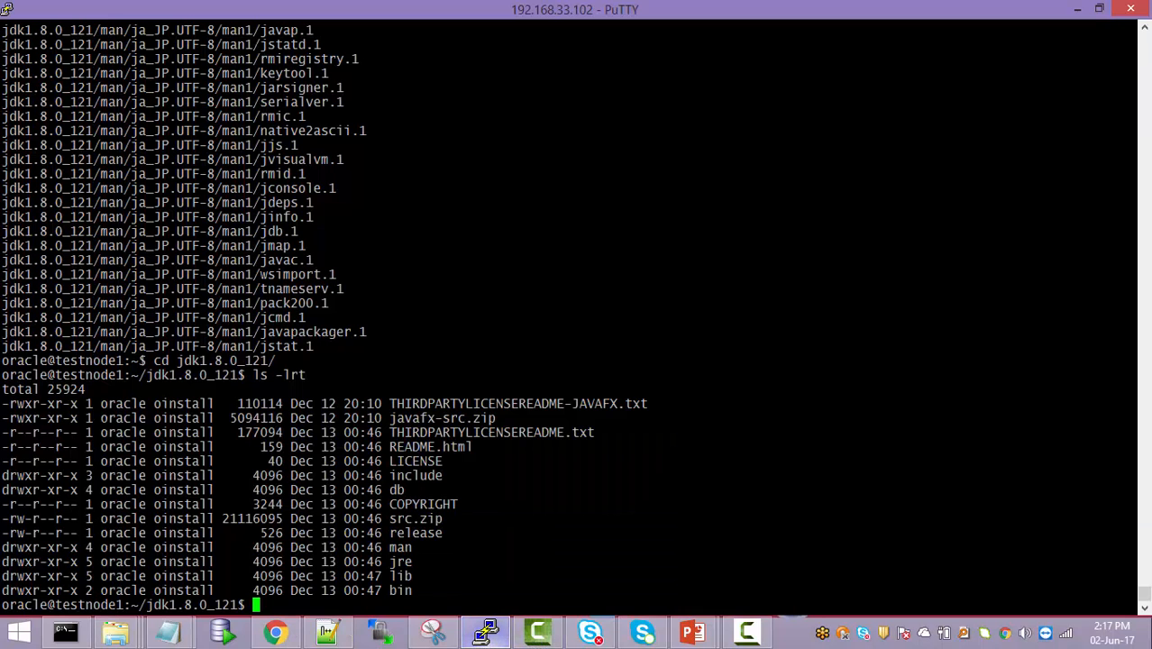
# - Change into the software/FMW_wls directory
pyautogui.write('cd ../../')
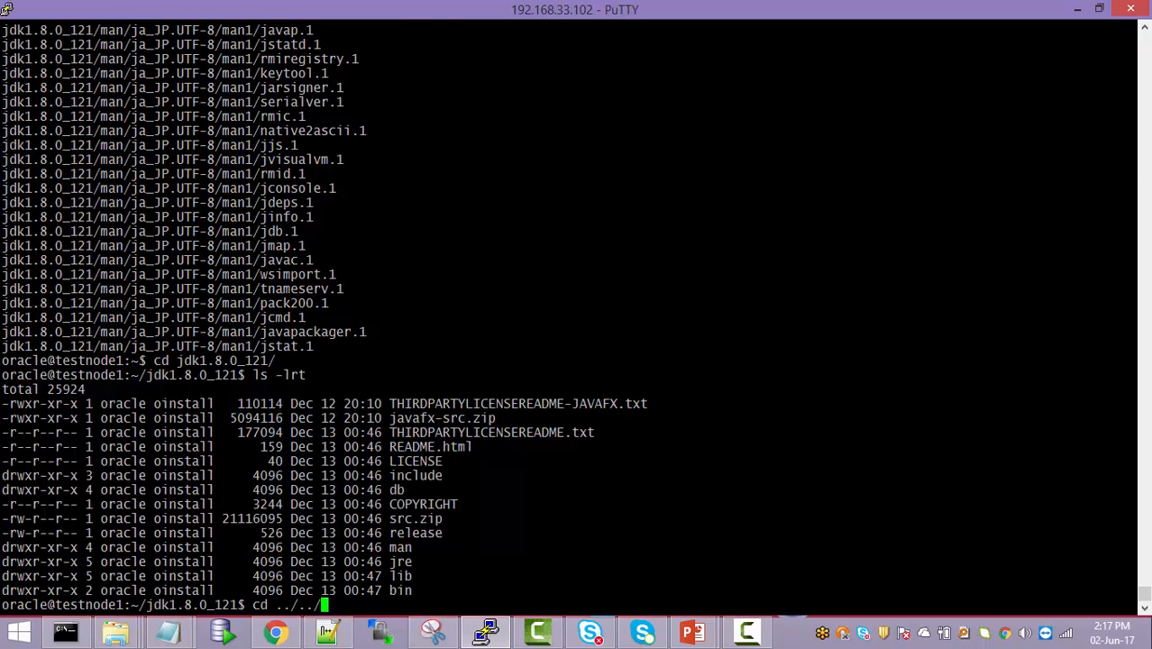
pyautogui.write('software/')
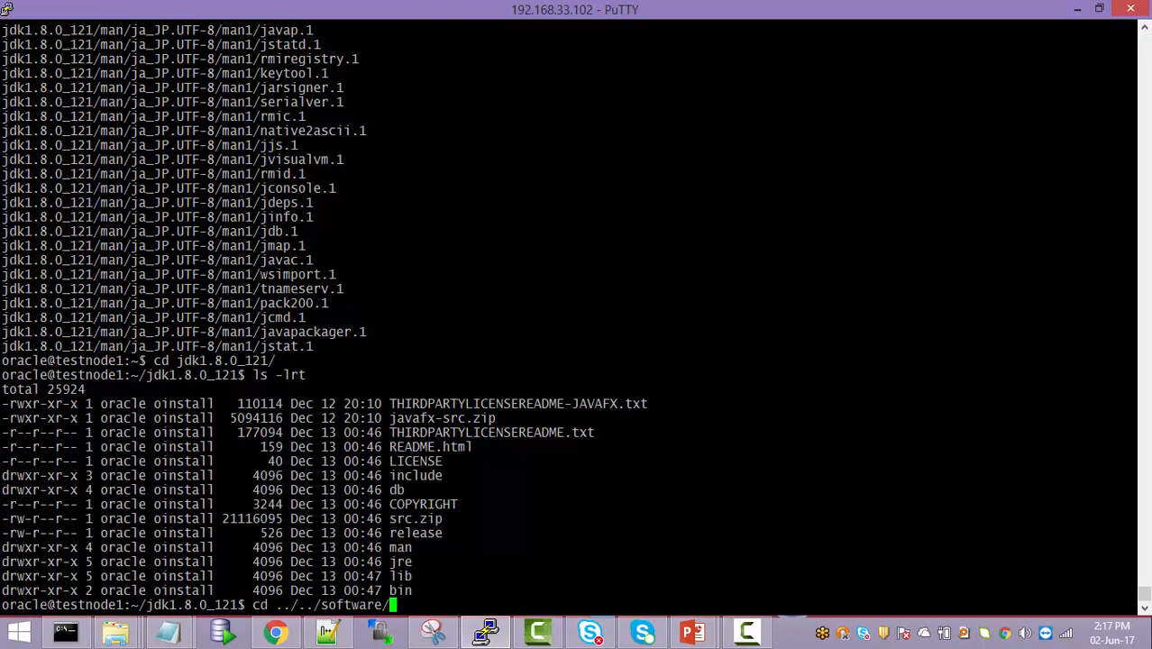
pyautogui.write('FMW_wls/')
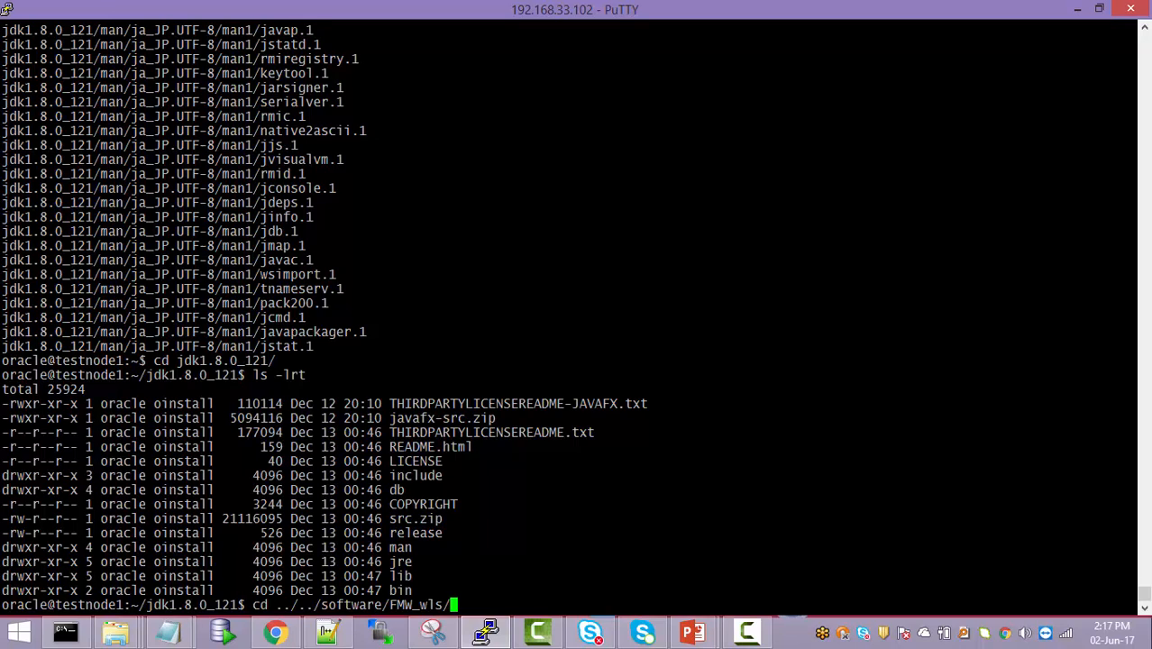
pyautogui.press('Return')
pyautogui.write('ls -lrt')
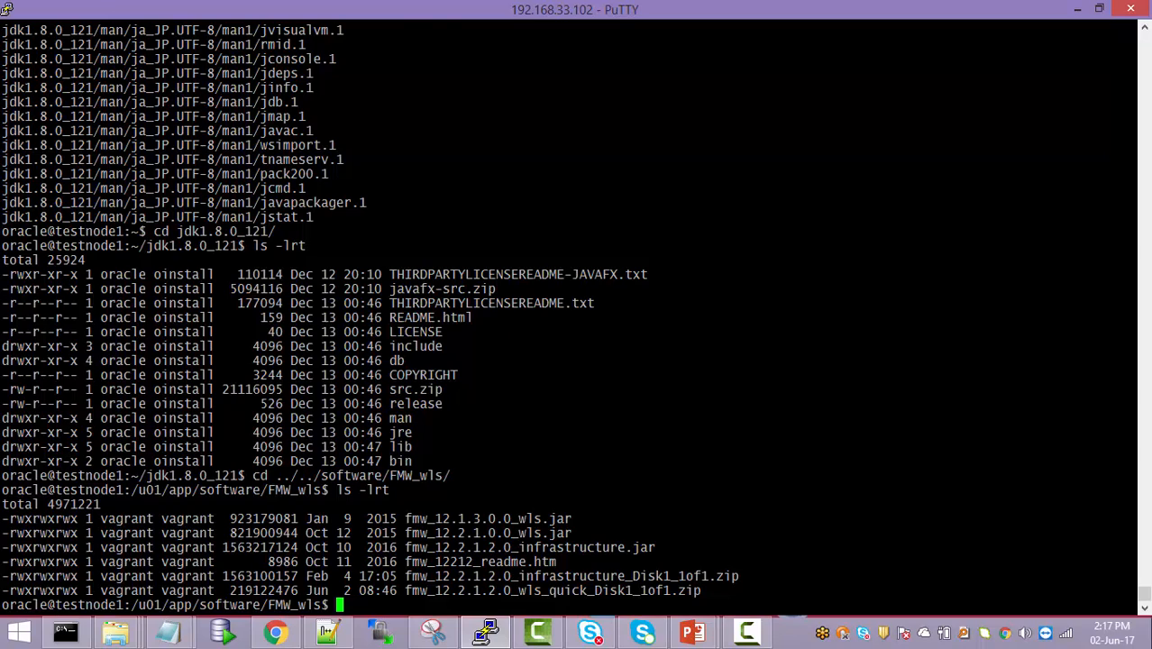
# - Unzip the quick installer zip, answering n to keep the existing readme
pyautogui.write('u')
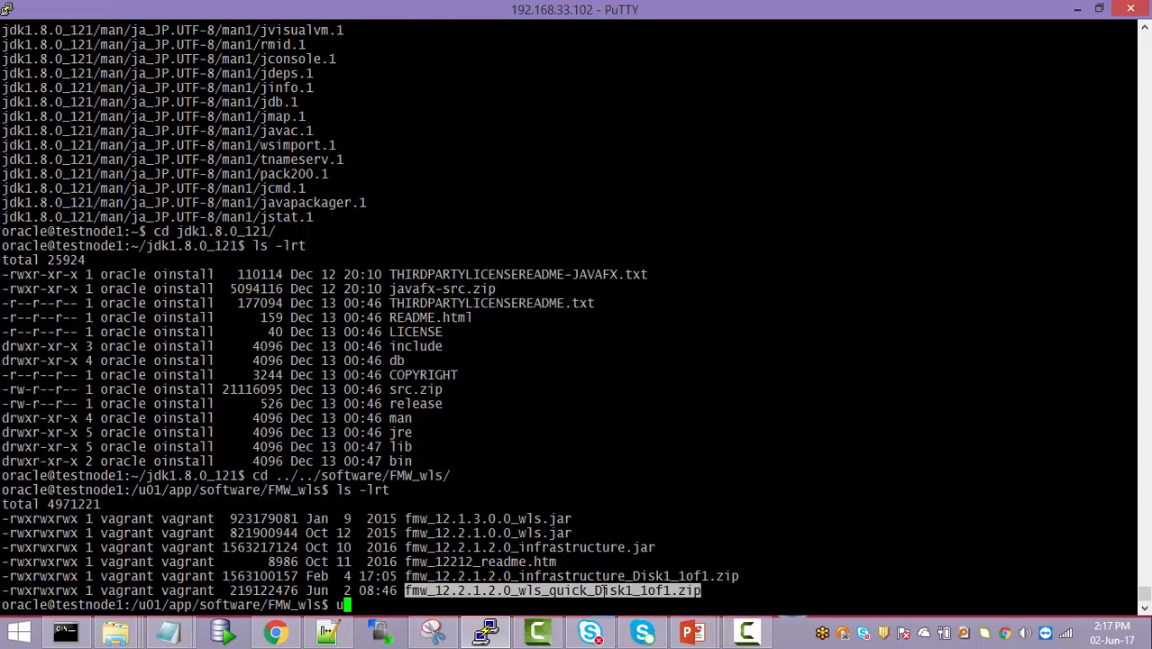
pyautogui.press('Return')
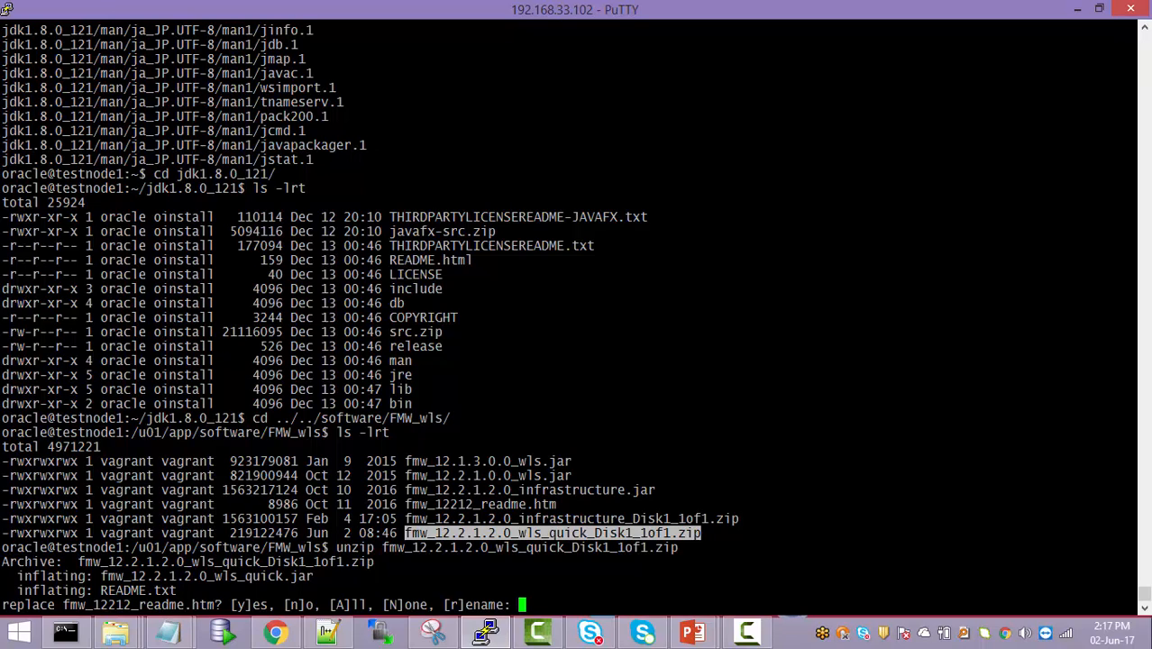
pyautogui.write('n')
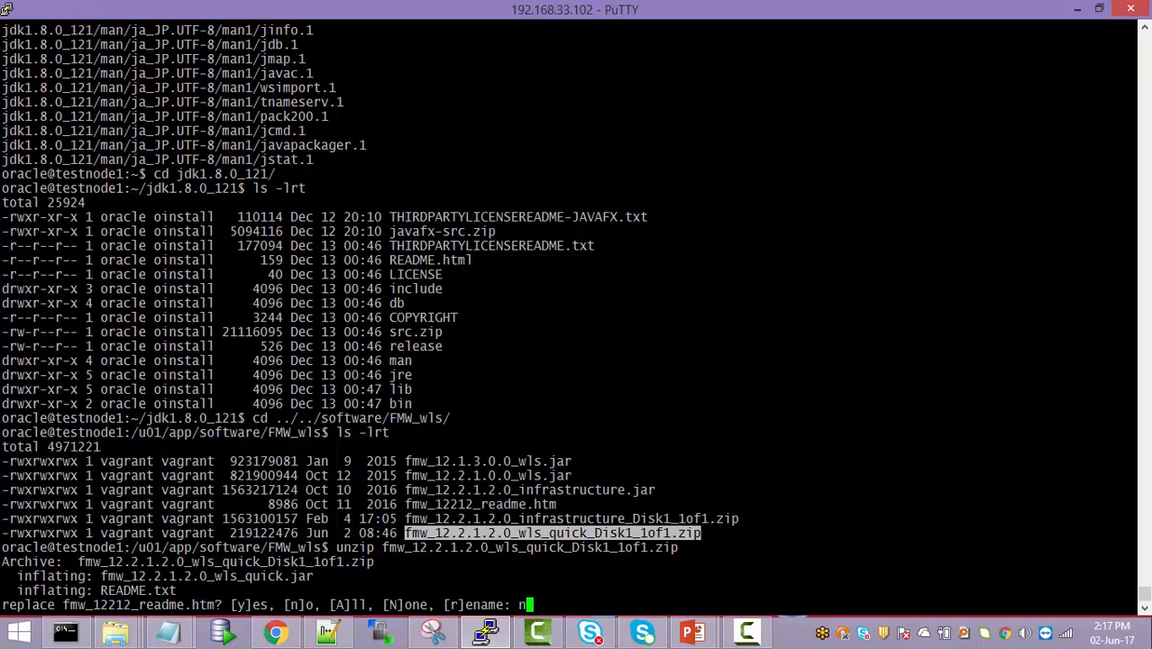
pyautogui.press('Return')
pyautogui.write('cd .')
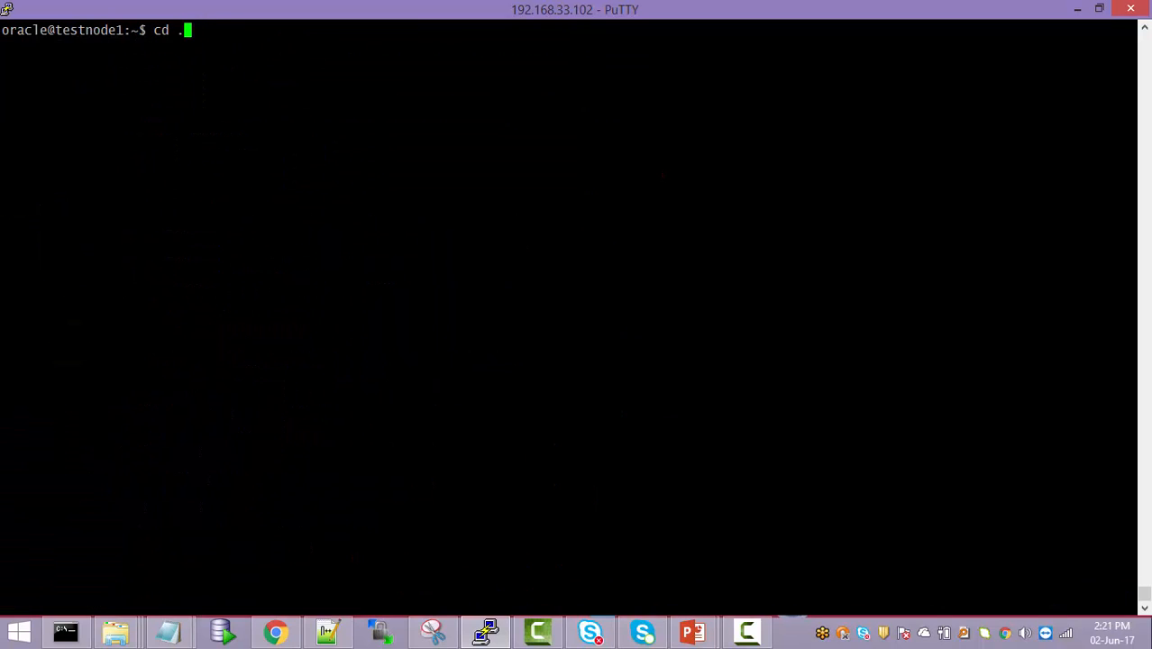
# - Go to /u01/app/software/silent, list its files, and display oraInst.loc
pyautogui.write('/u')
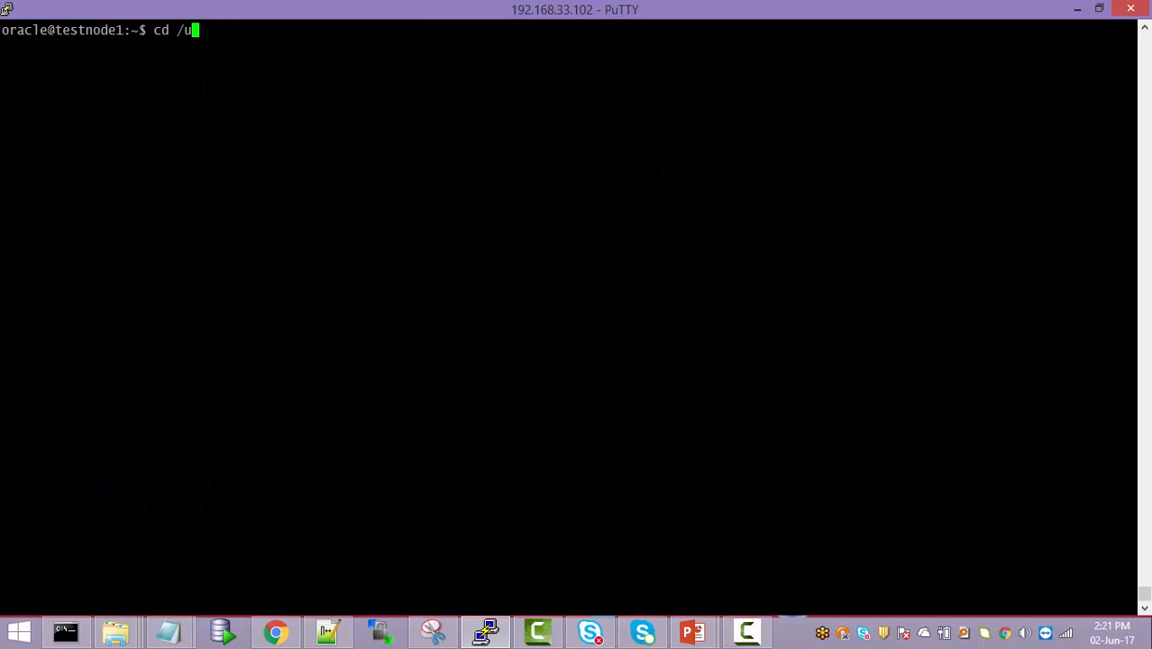
pyautogui.write('01/')
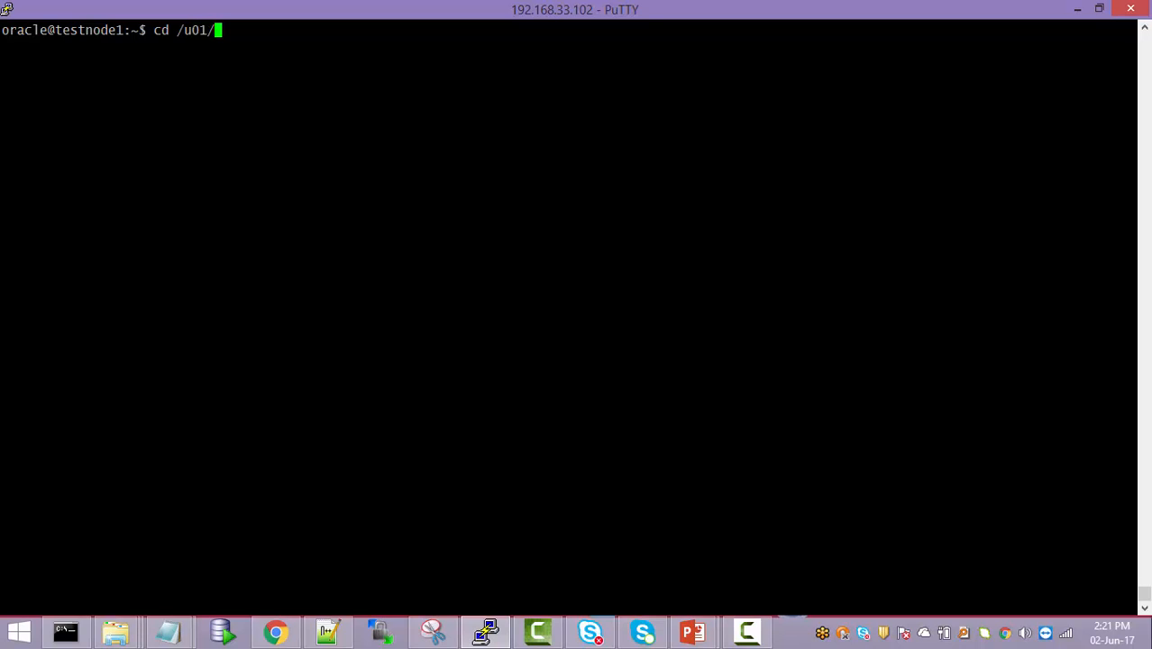
pyautogui.write('app/')
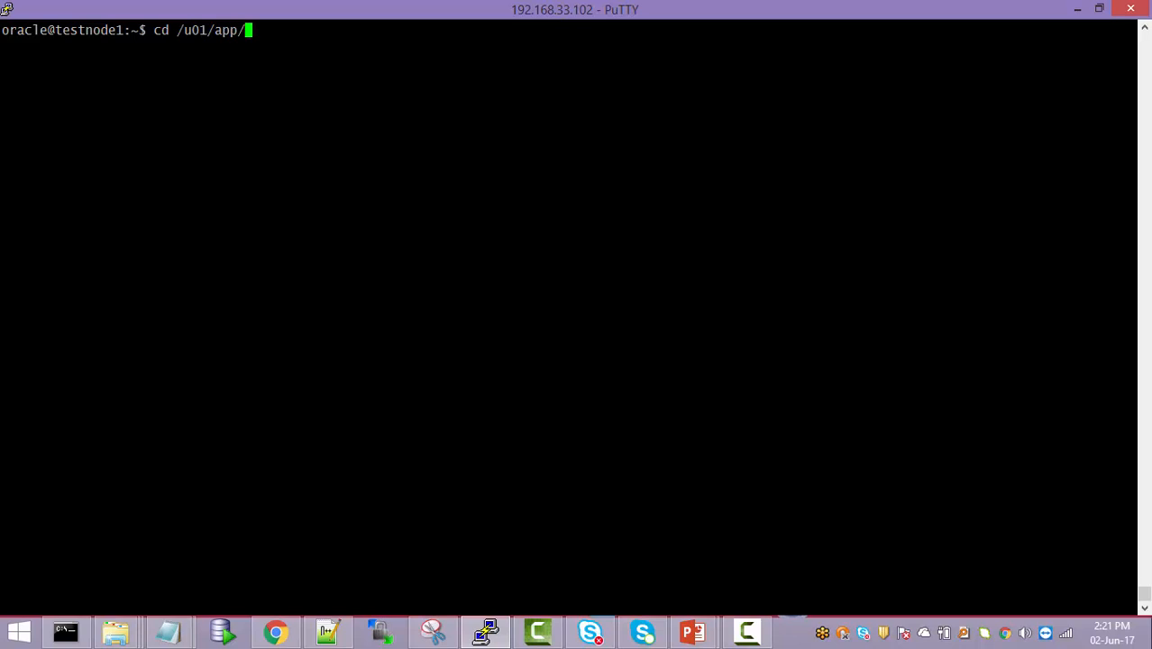
pyautogui.write('software/')
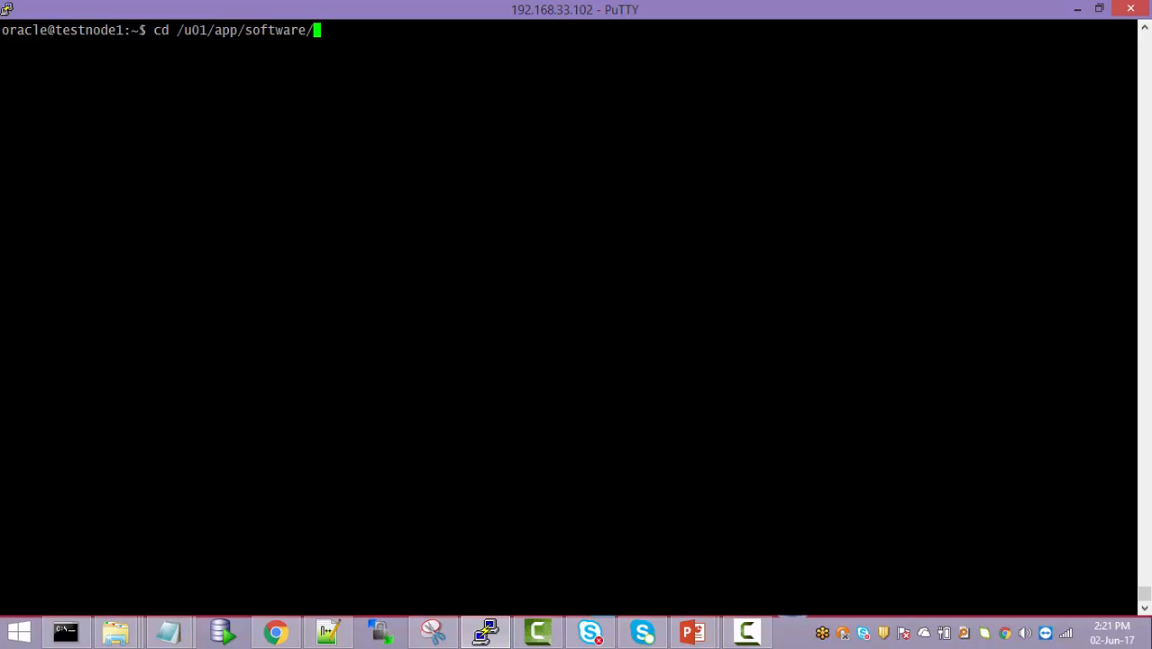
pyautogui.write('silent/')
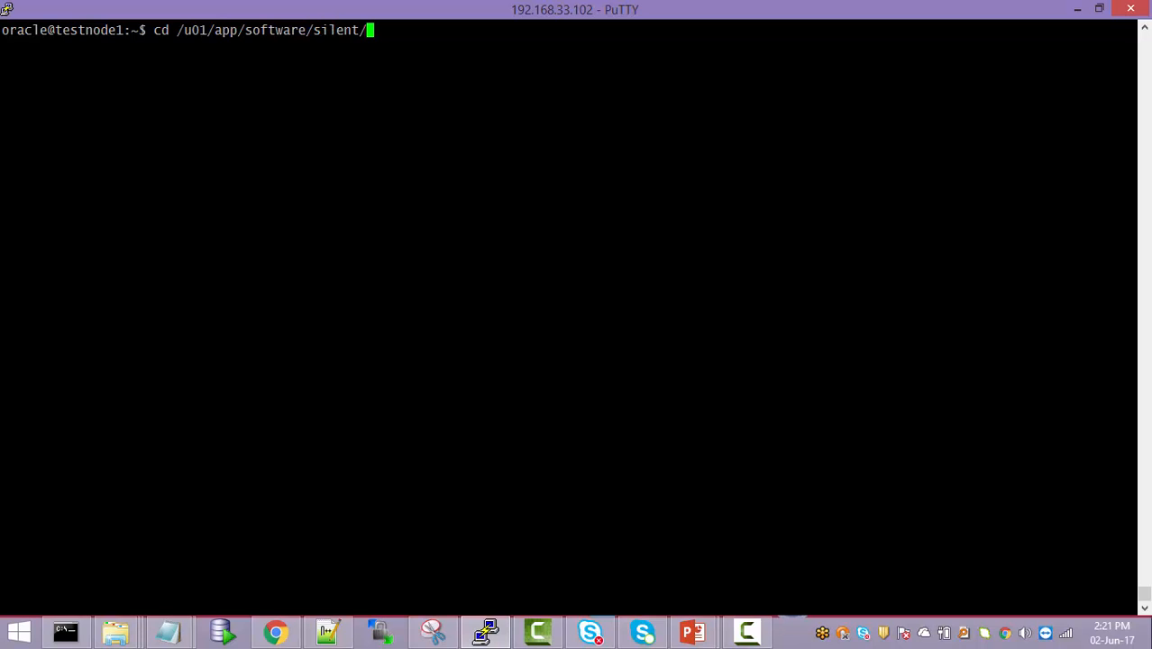
pyautogui.write('ls -lrt')
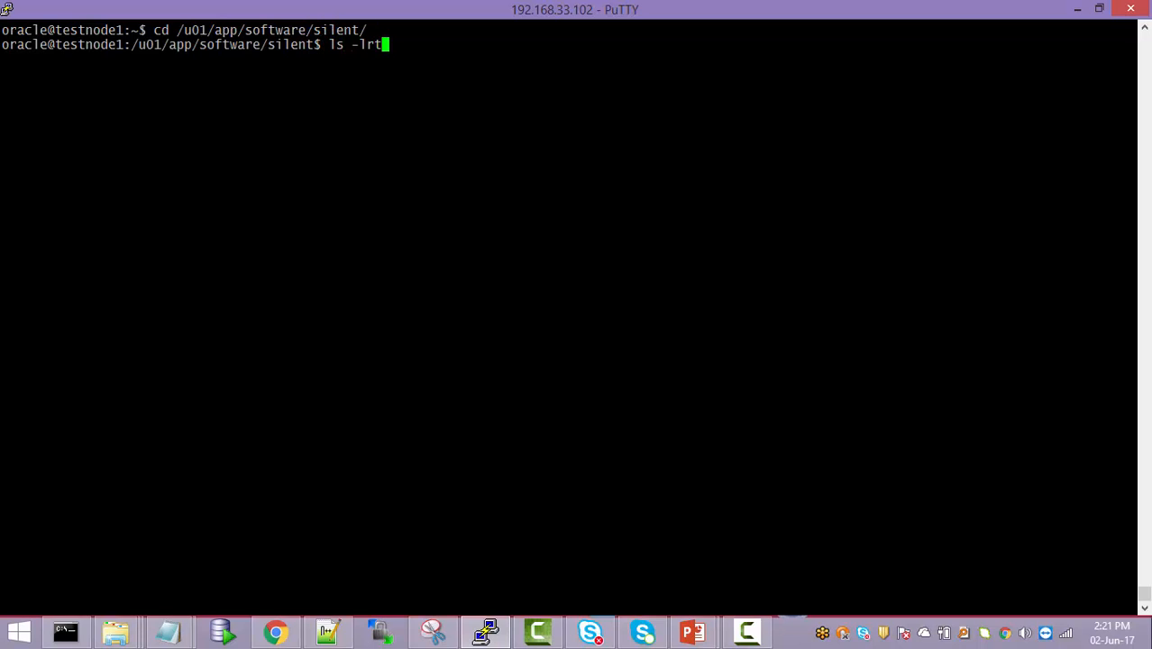
pyautogui.press('Return')
pyautogui.write('cat oraInst.lo')
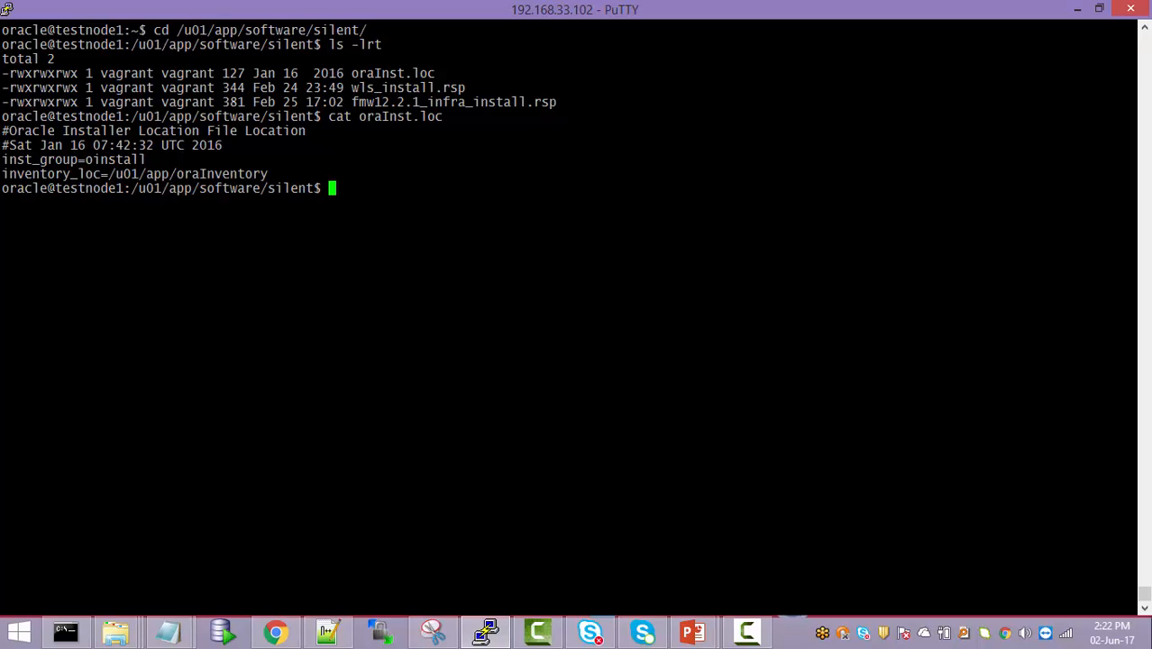
pyautogui.write('cat')
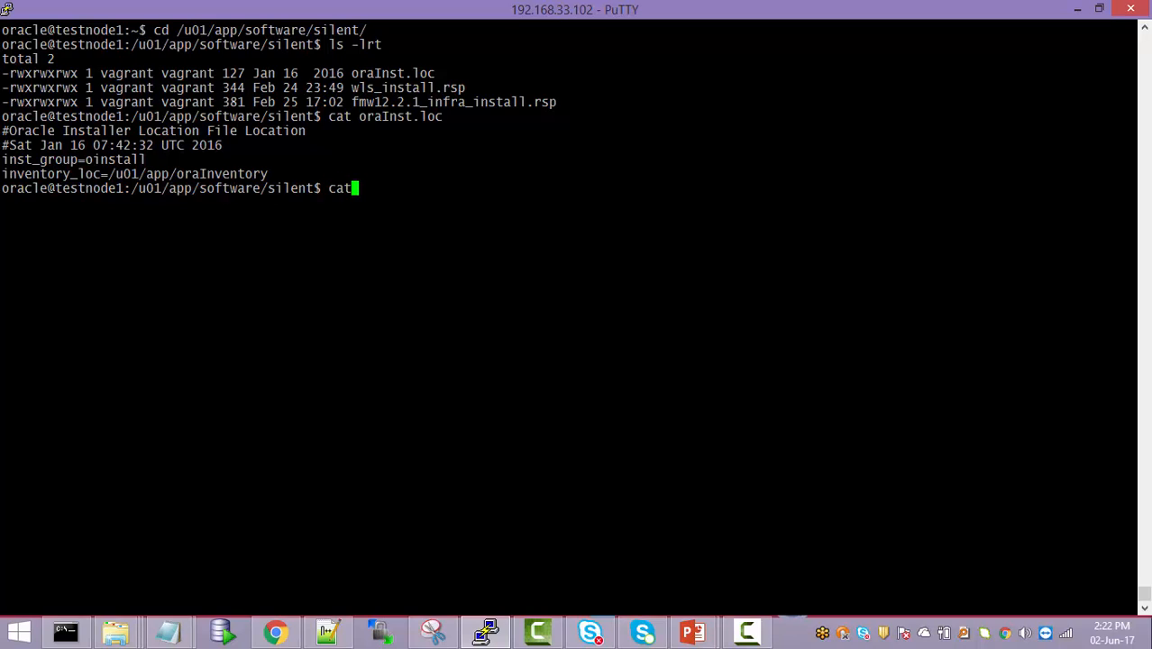
# - Display wls_install.rsp, showing ORACLE_HOME /u01/app/oracle/fmw and install type WebLogic Server
pyautogui.write('wl')
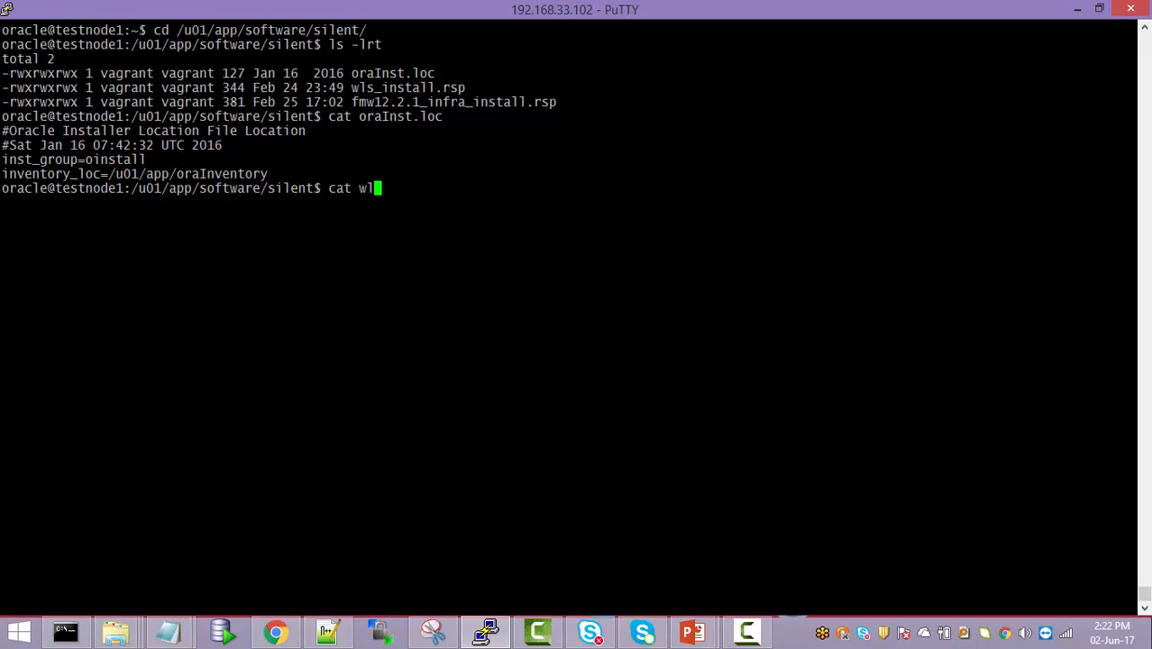
pyautogui.write('s_install.rsp')
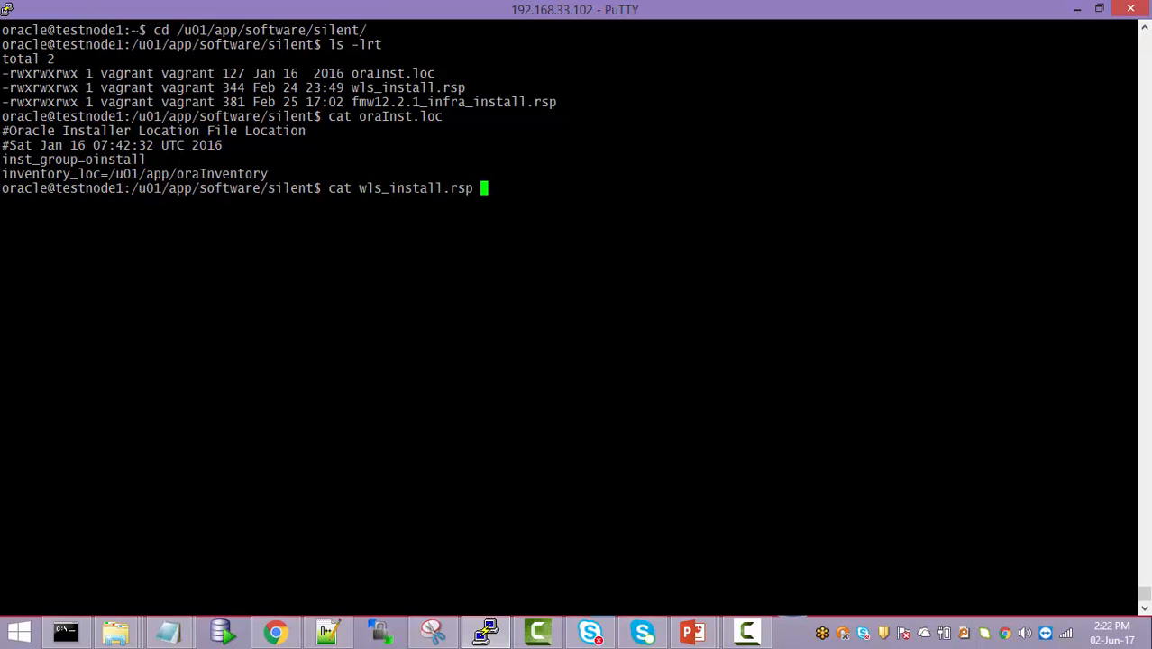
pyautogui.press('Return')
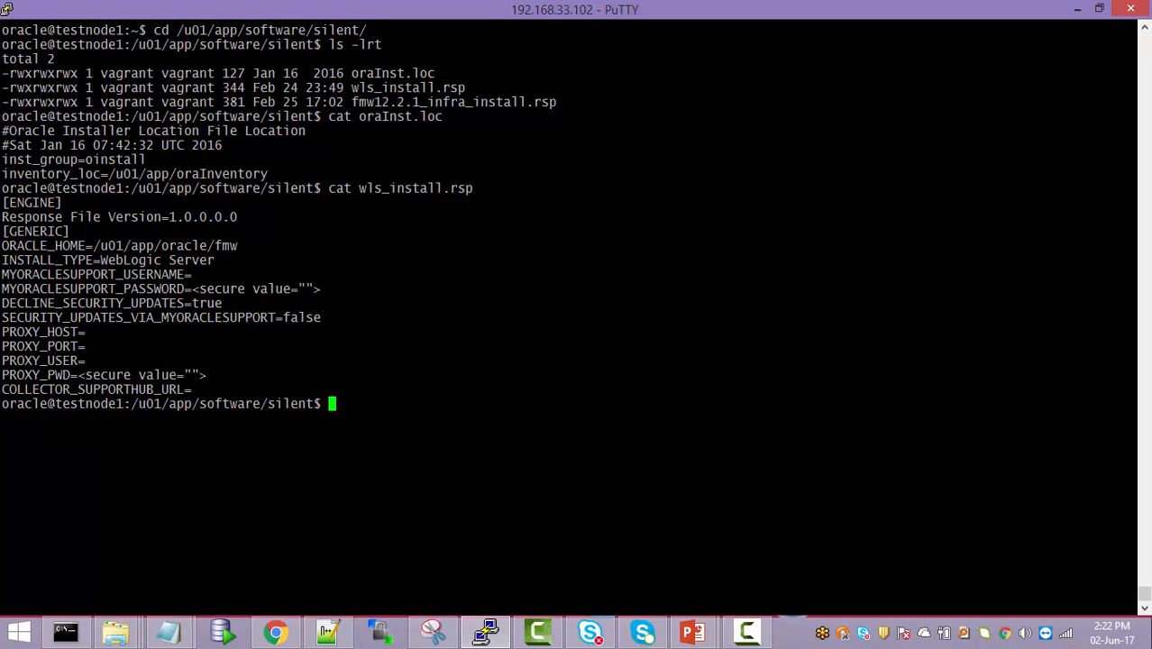
pyautogui.write('cd')
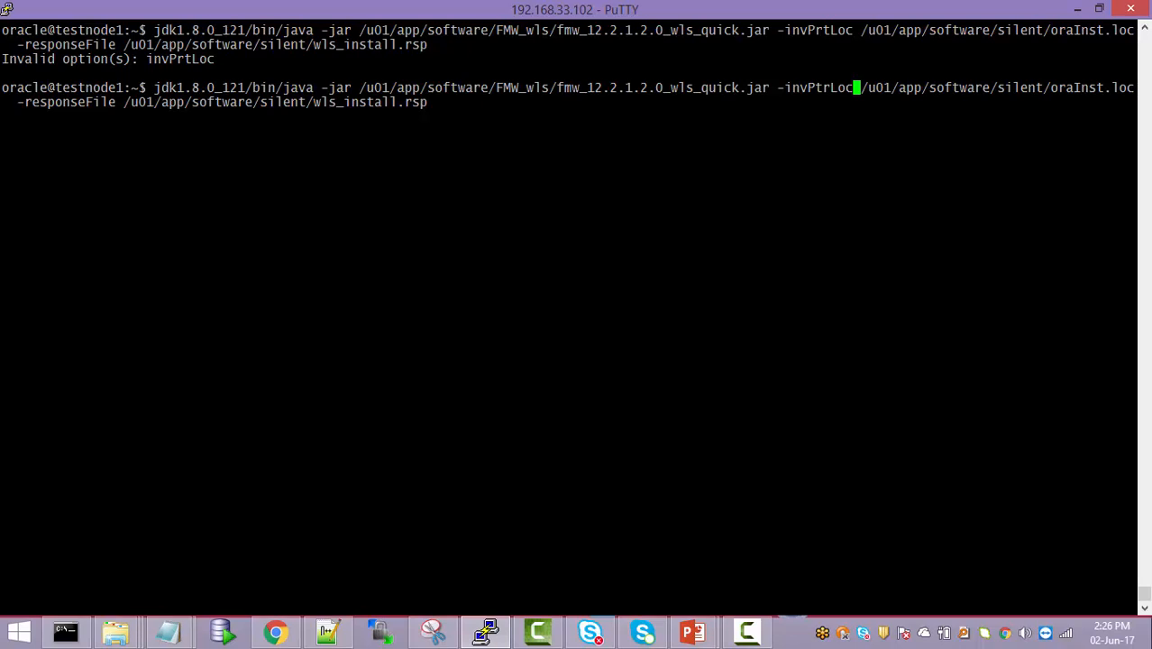
# - Run the fmw_12.2.1.2.0_wls_quick.jar silent install with the corrected -invPtrLoc option
pyautogui.press('Return')
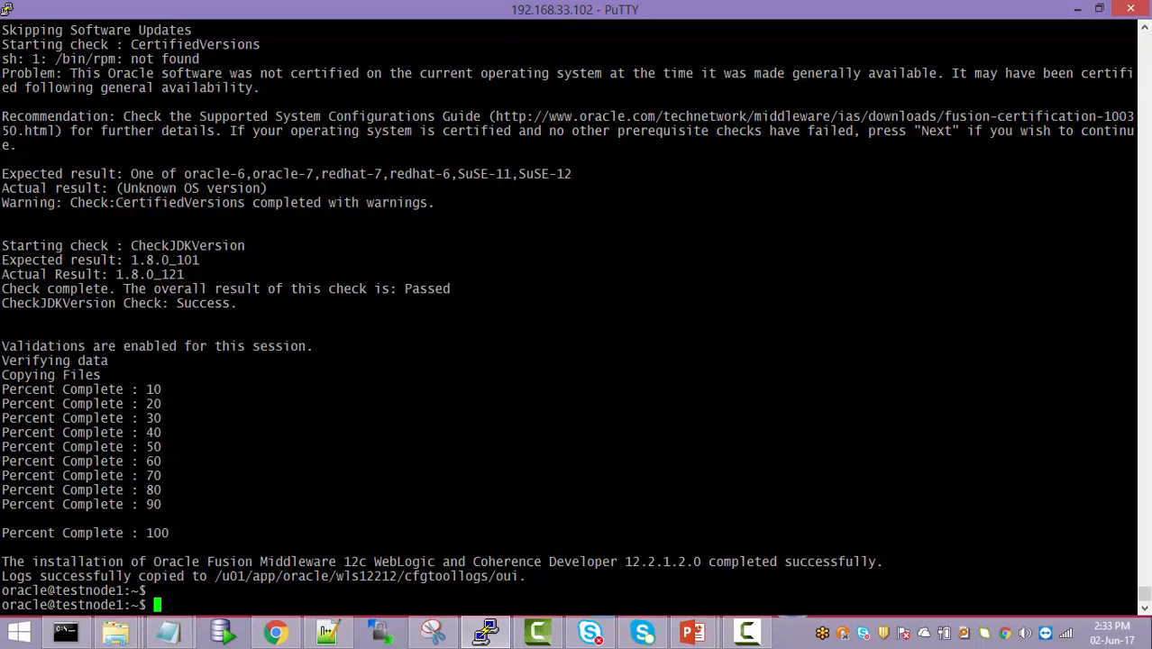
# - List the wls12212 home and its wlserver folder, then return home
pyautogui.write('cd wls12212/')
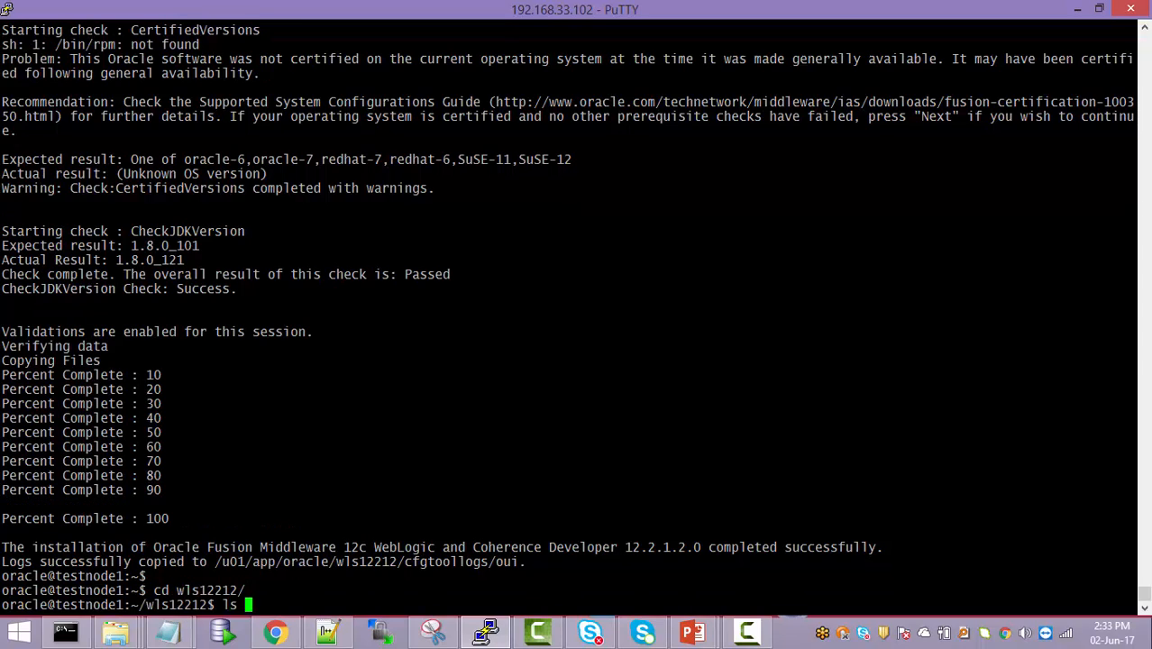
pyautogui.press('Return')
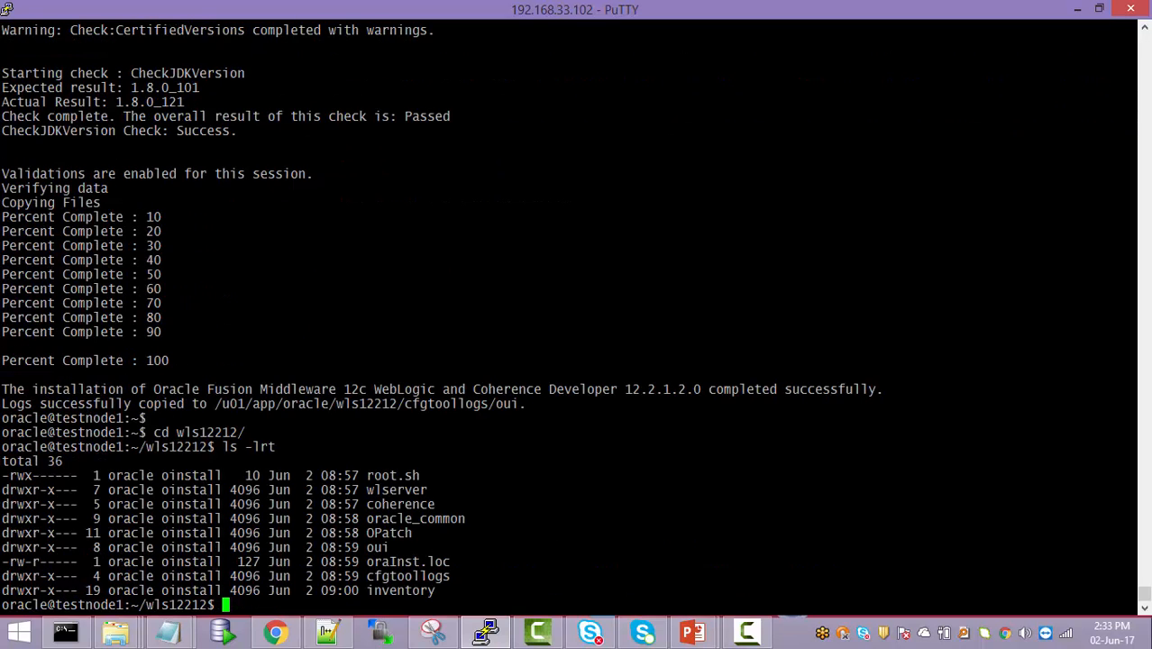
pyautogui.write('cd wlserver/')
pyautogui.write('ls -')
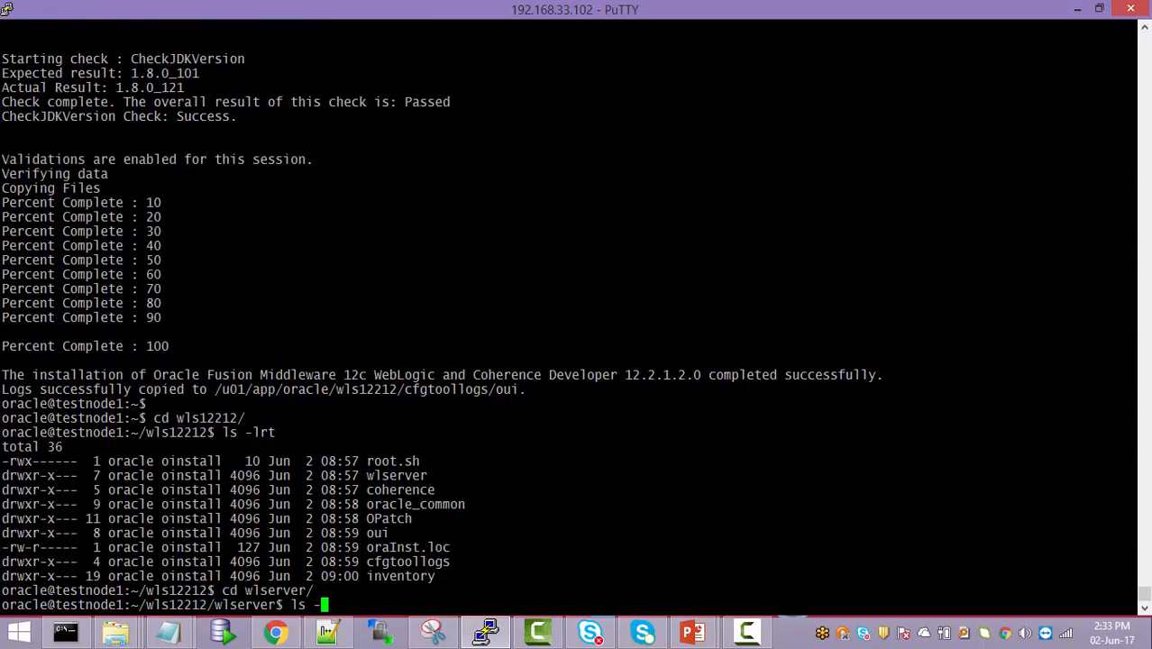
pyautogui.write('lrt')
pyautogui.press('Return')
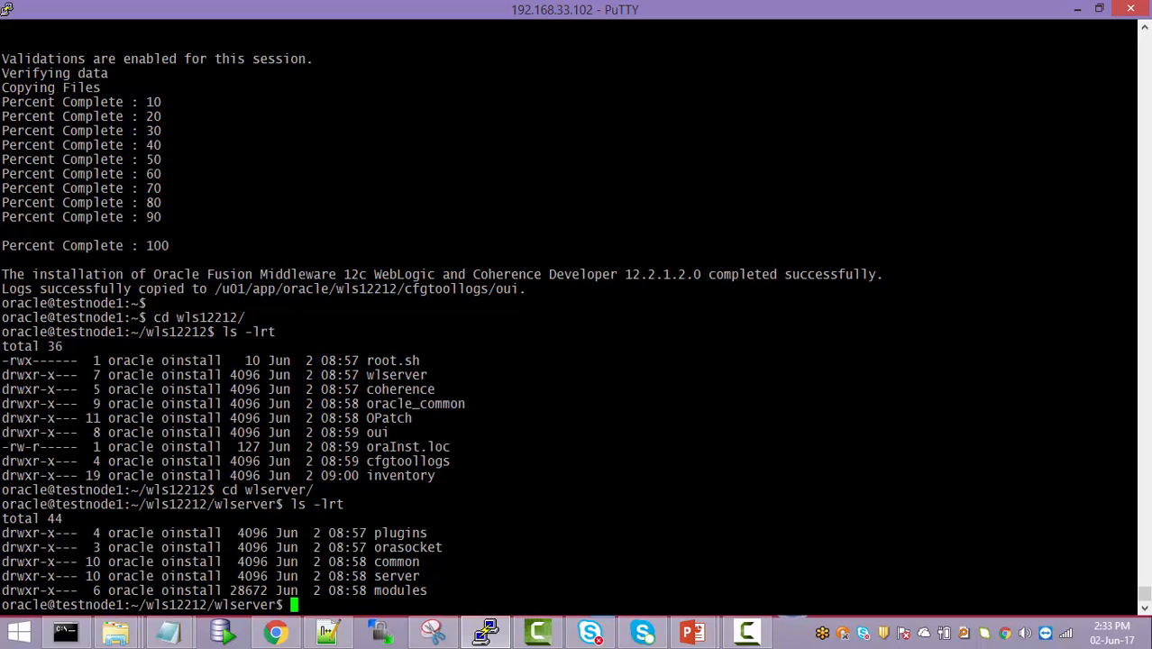
pyautogui.press('alt+tab')
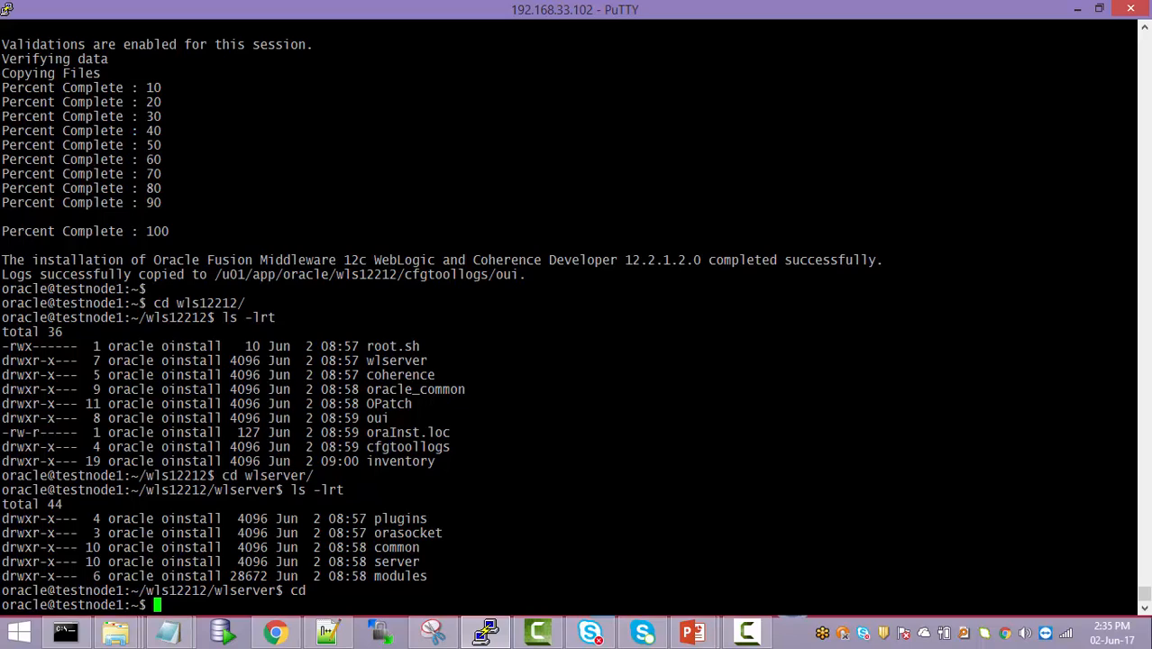
# - List all home files including hidden ones, then open .bashrc in vi
pyautogui.write('ls -')
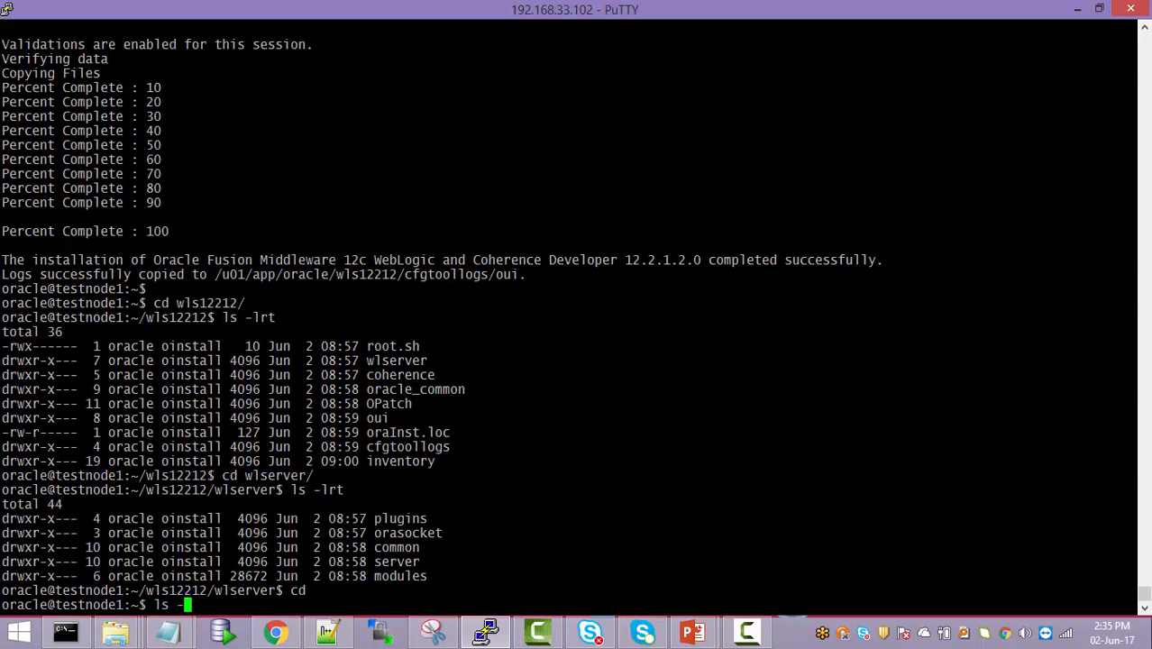
pyautogui.write('lar')
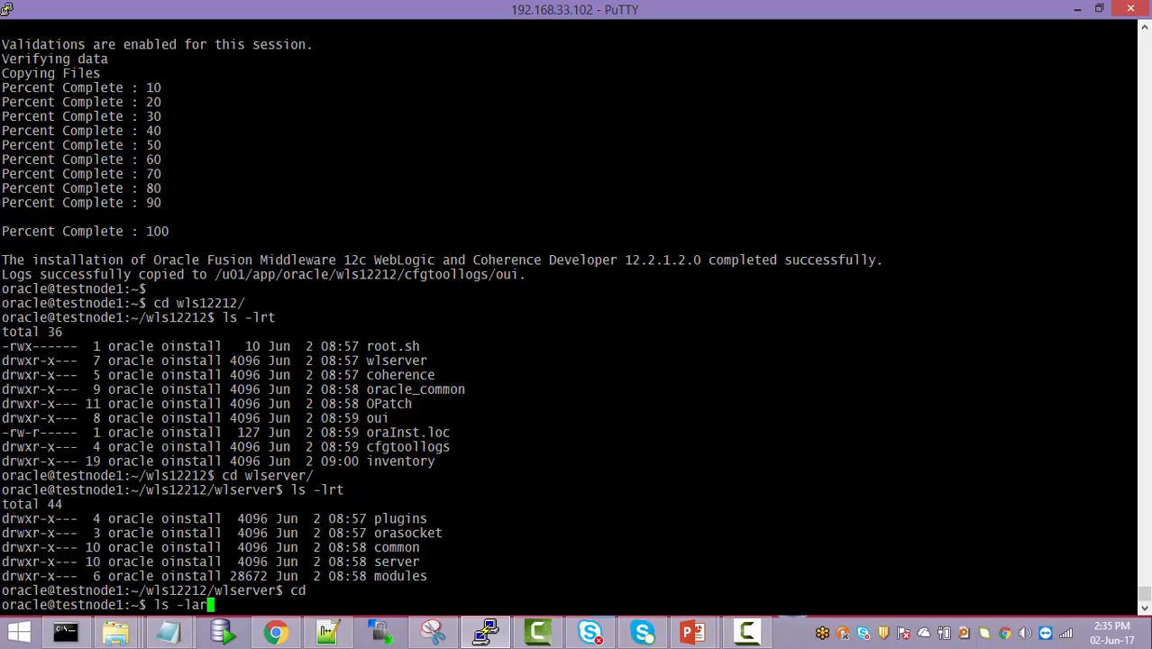
pyautogui.press('Return')
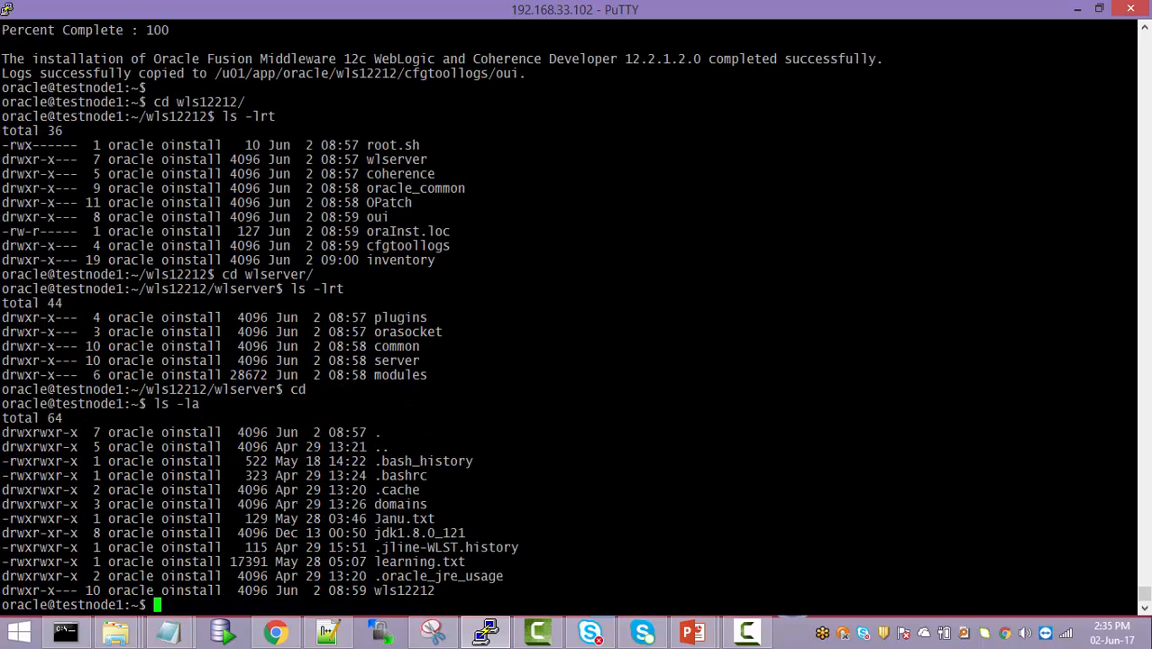
pyautogui.write('vi .bash')
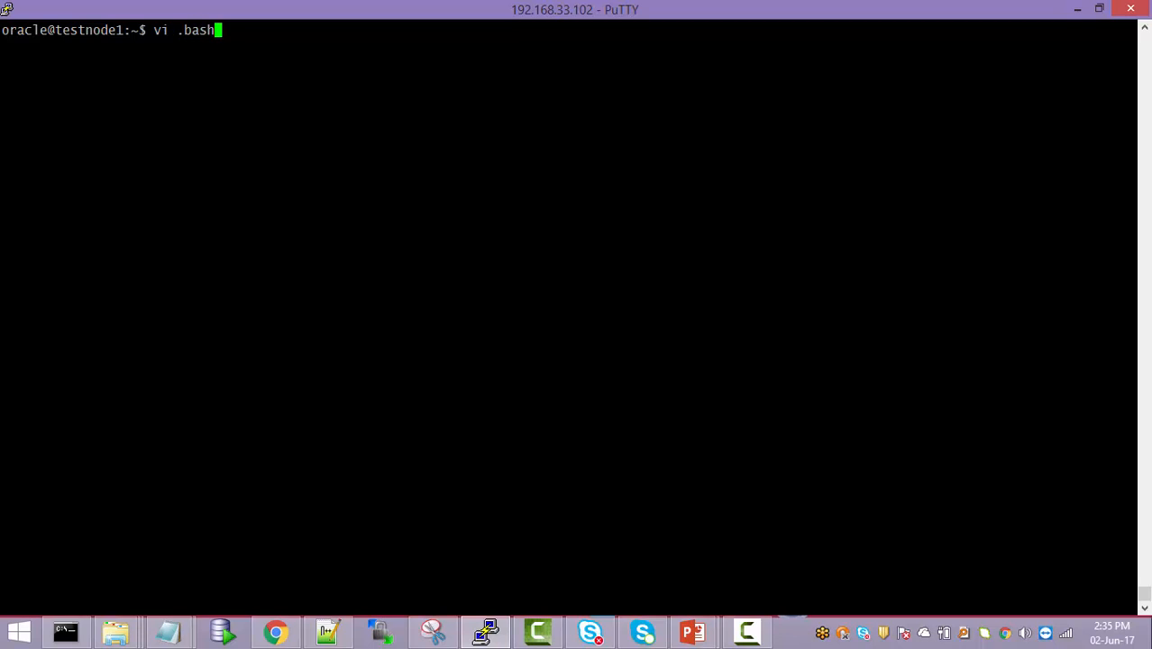
pyautogui.press('Return')
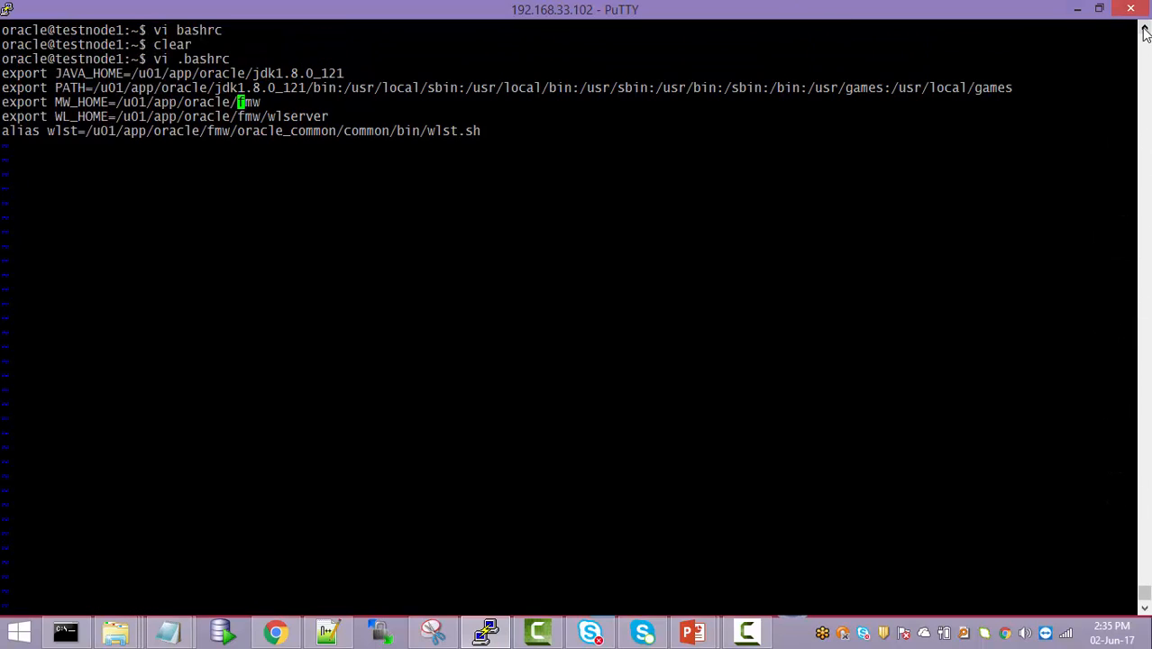
# - Change fmw to wls12212 in MW_HOME, WL_HOME and the wlst alias, then save and quit vi
pyautogui.scroll(3)
pyautogui.write(':%s/')
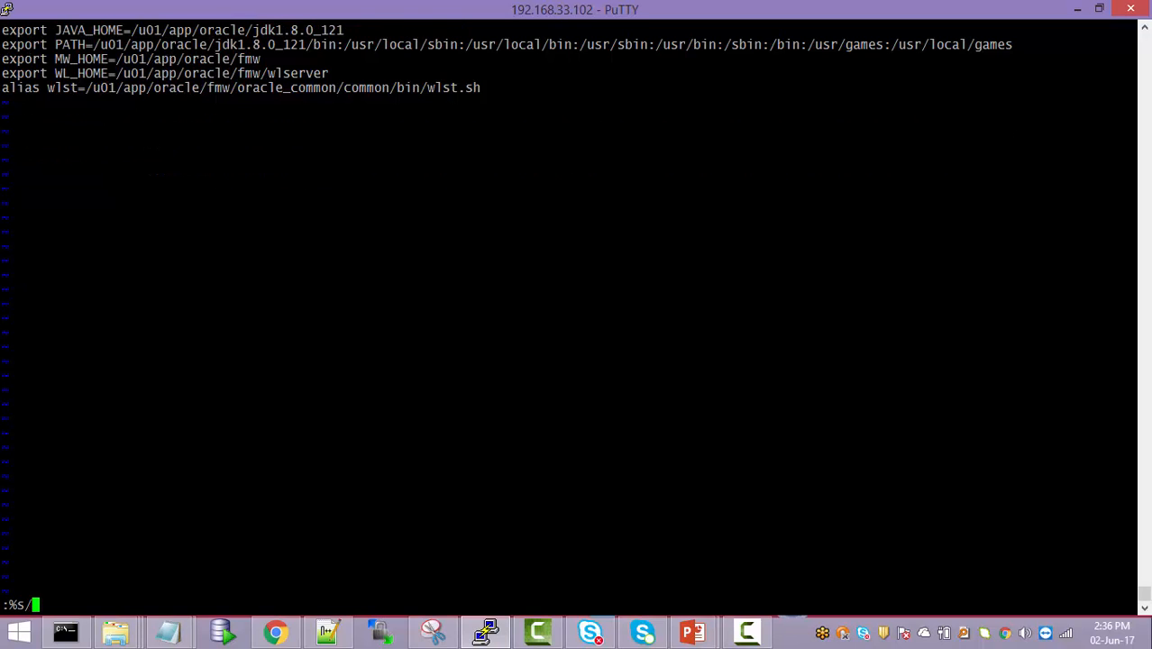
pyautogui.write('fmw/wls12212')
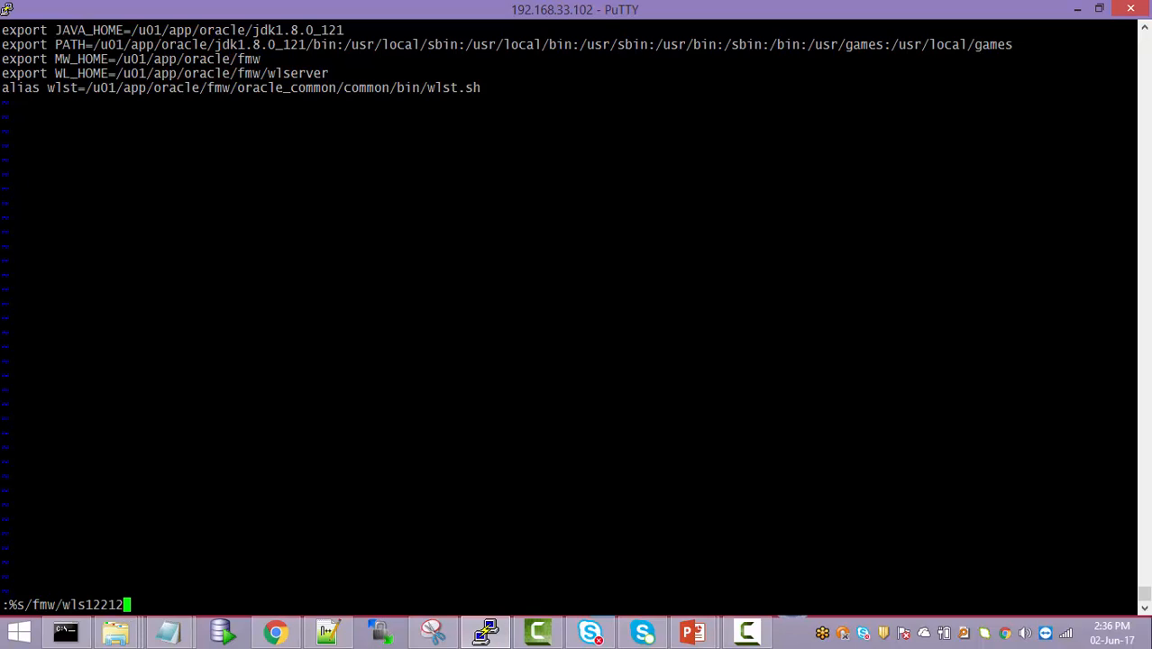
pyautogui.press('Return')
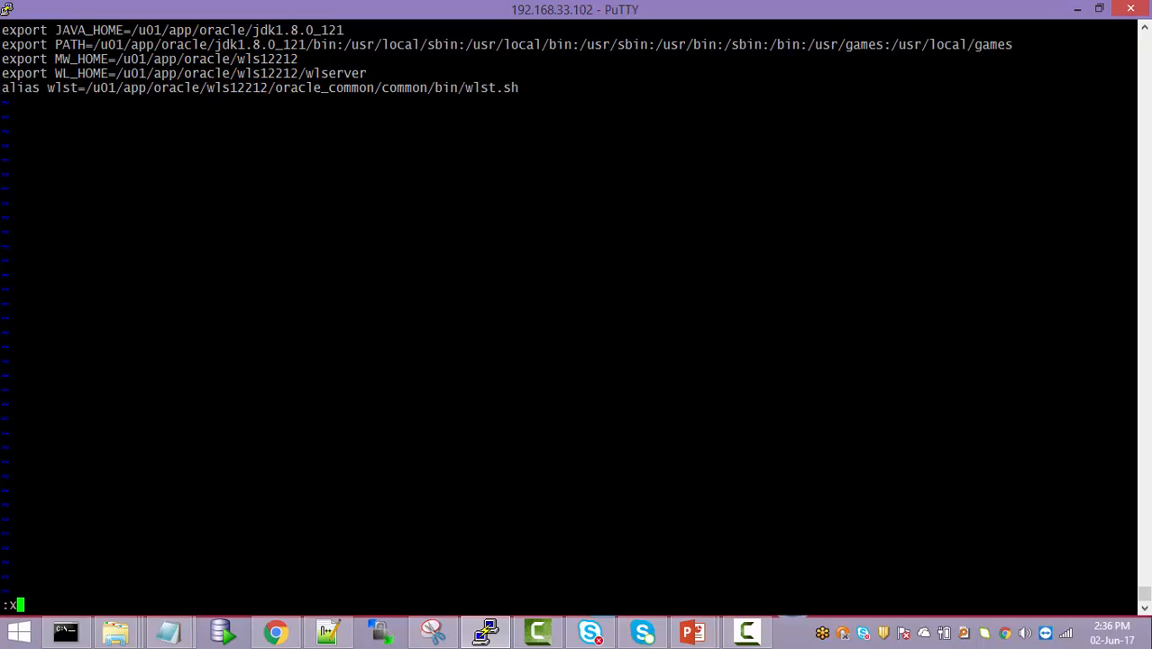
pyautogui.press('Return')
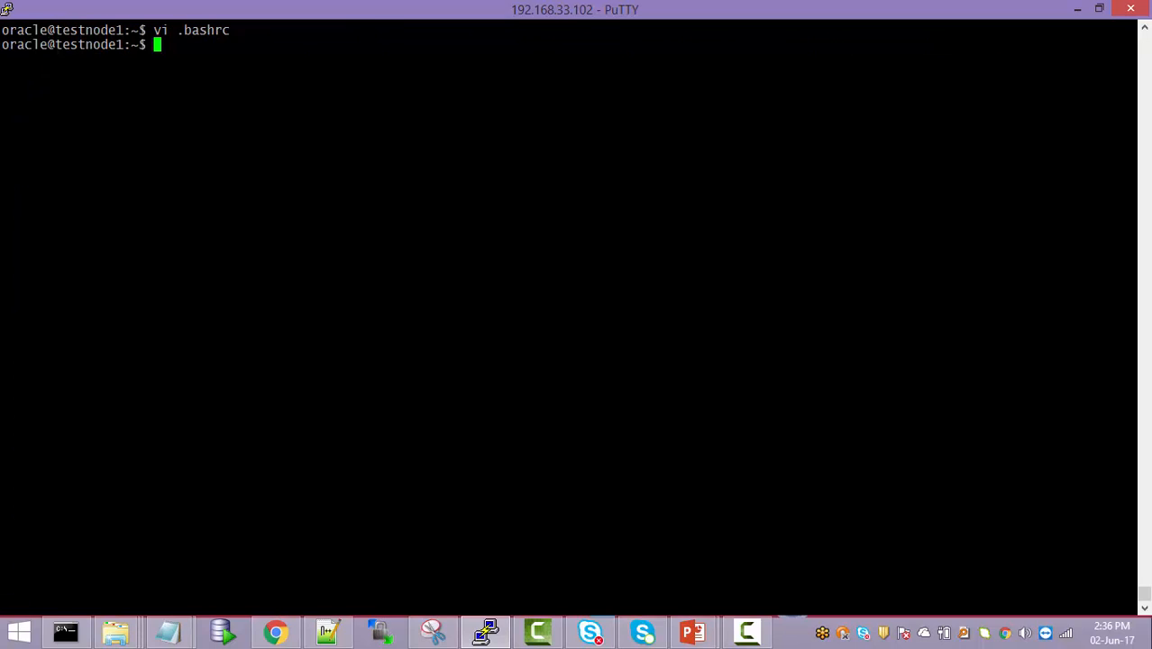
# - Source the updated .bashrc and run wlst so the WebLogic Scripting Tool starts initializing
pyautogui.write('.')
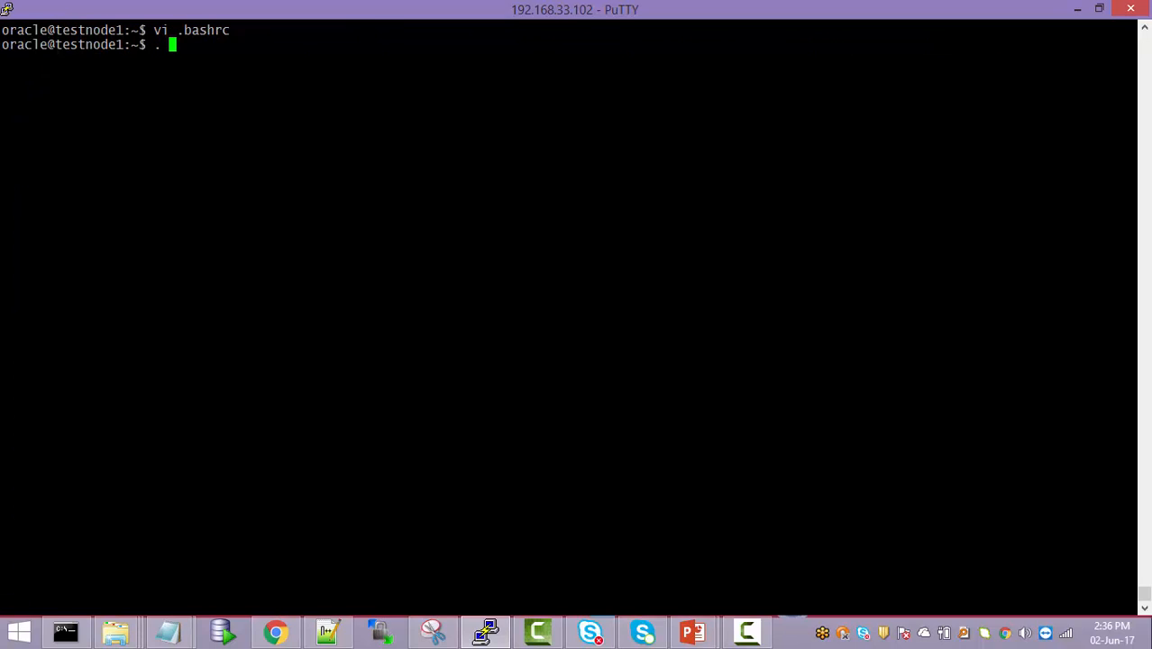
pyautogui.write('.b')
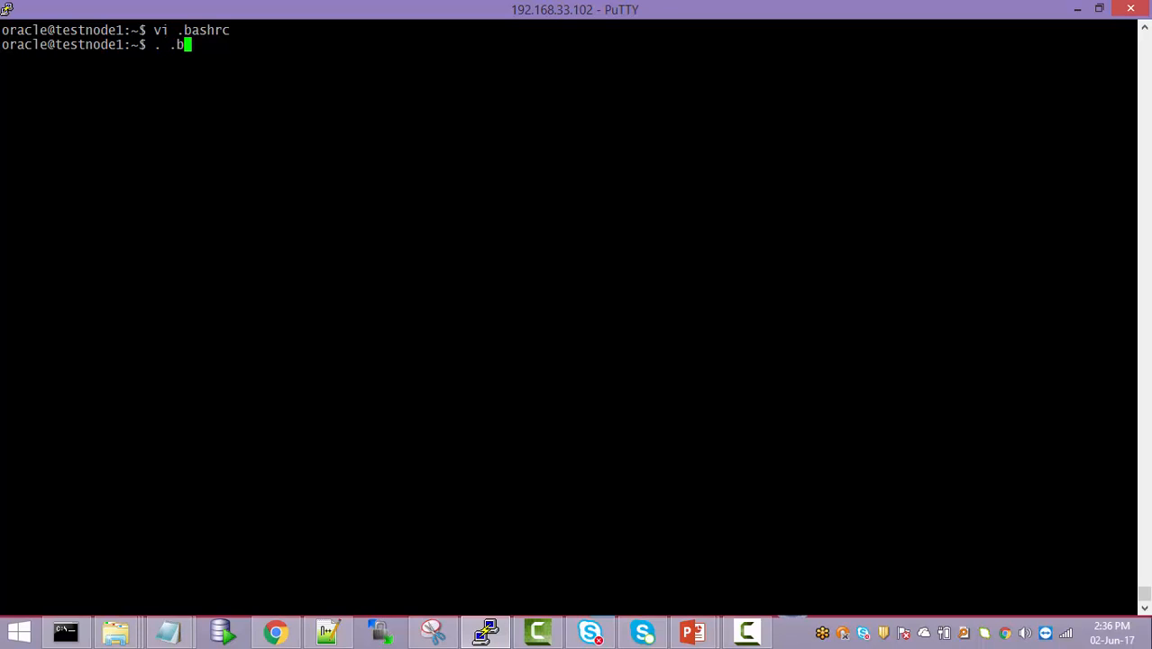
pyautogui.write('as')
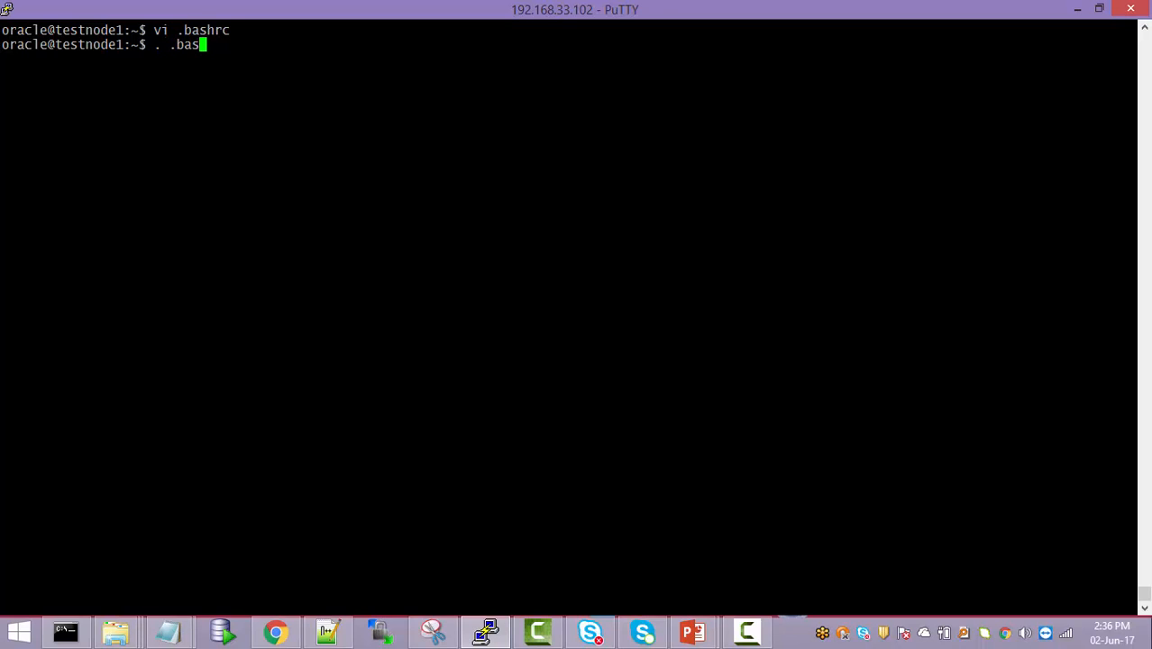
pyautogui.write('hrc')
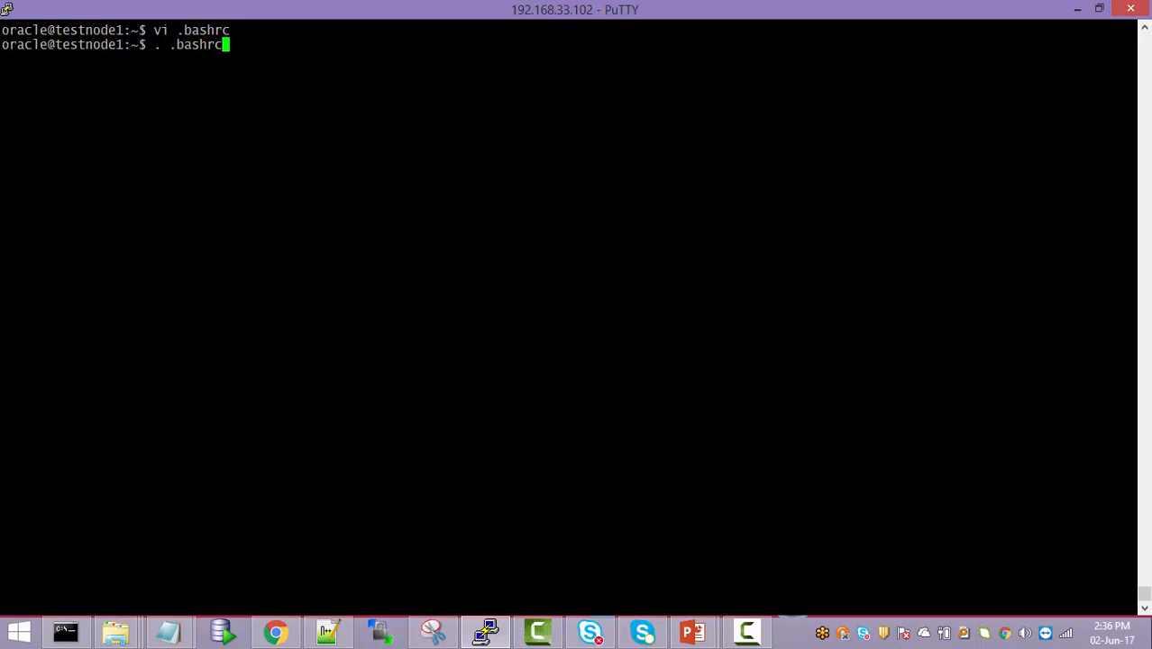
pyautogui.press('Return')
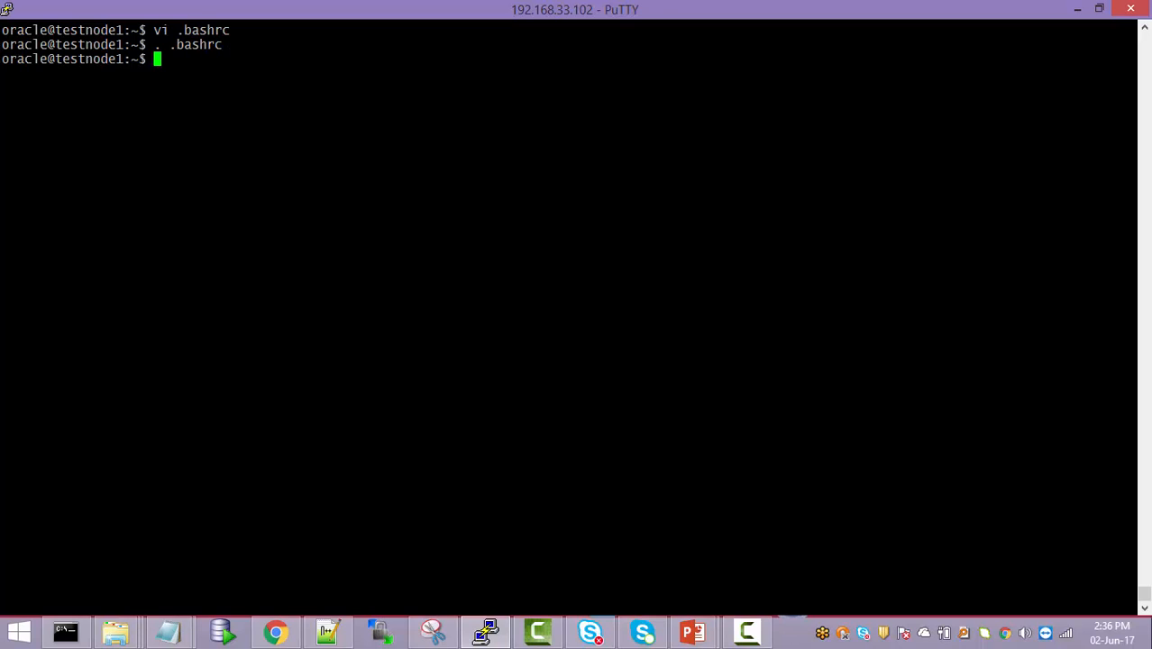
pyautogui.write('wlst')
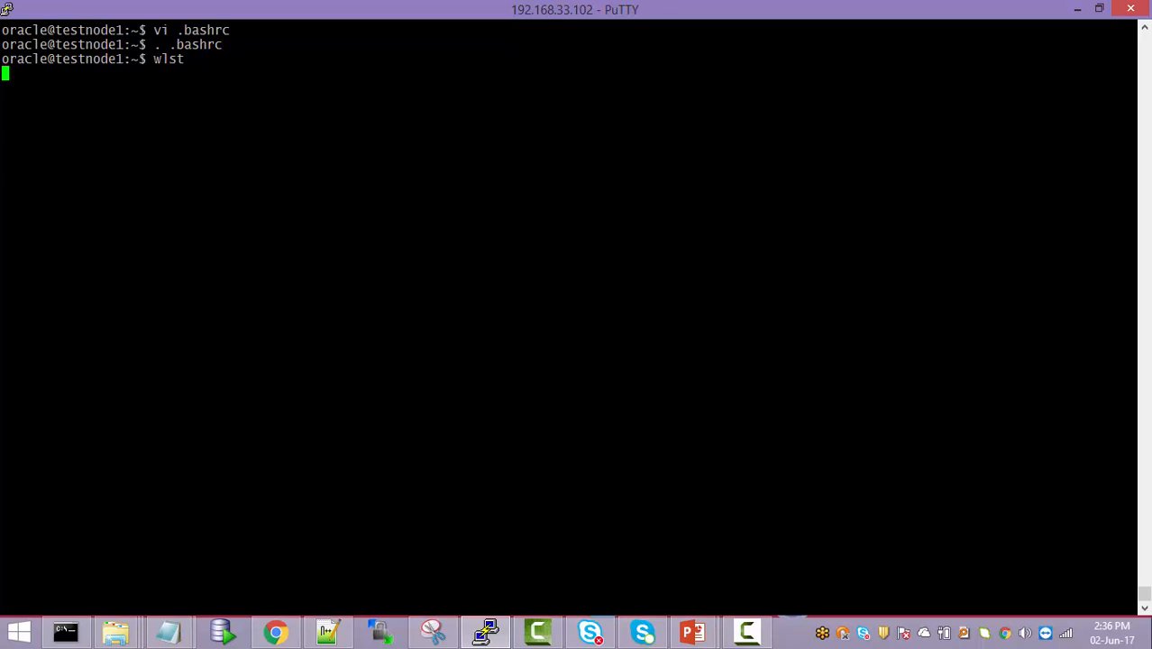
pyautogui.press('Return')
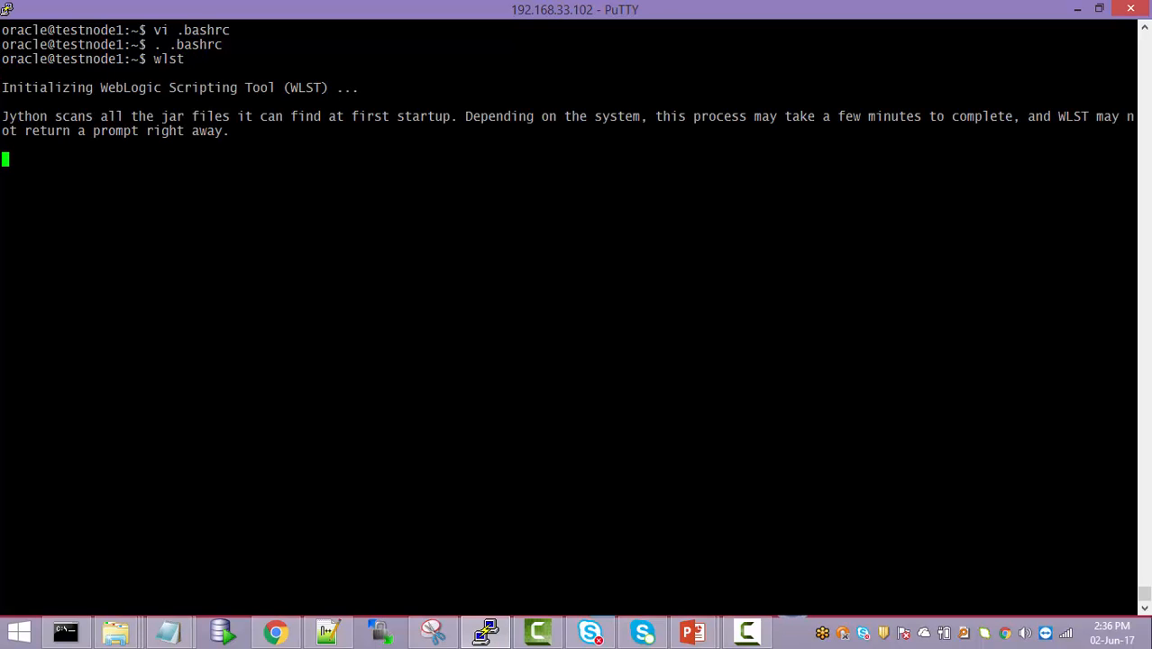